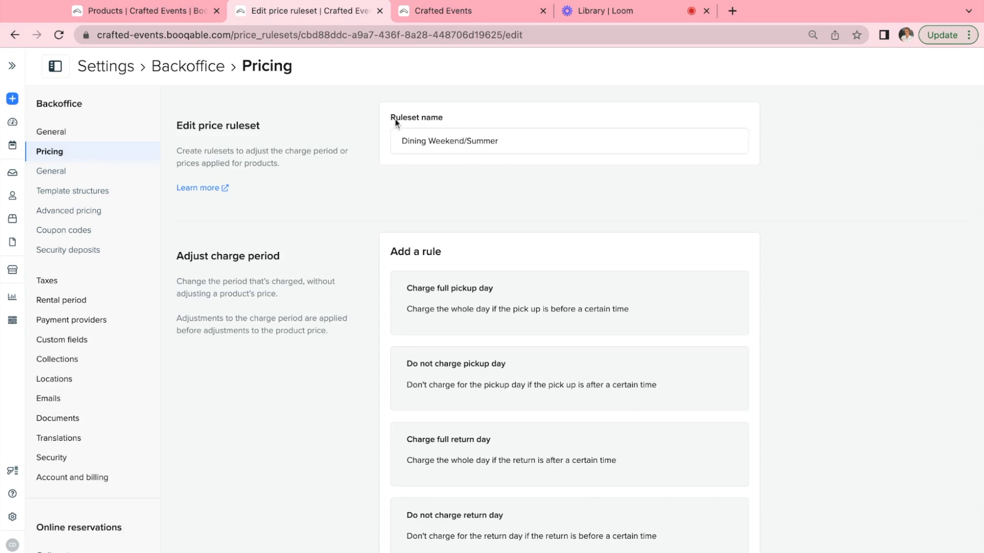
Step: Select and deselect a word in the Dining Weekend/Summer ruleset name
double_click(413, 141)
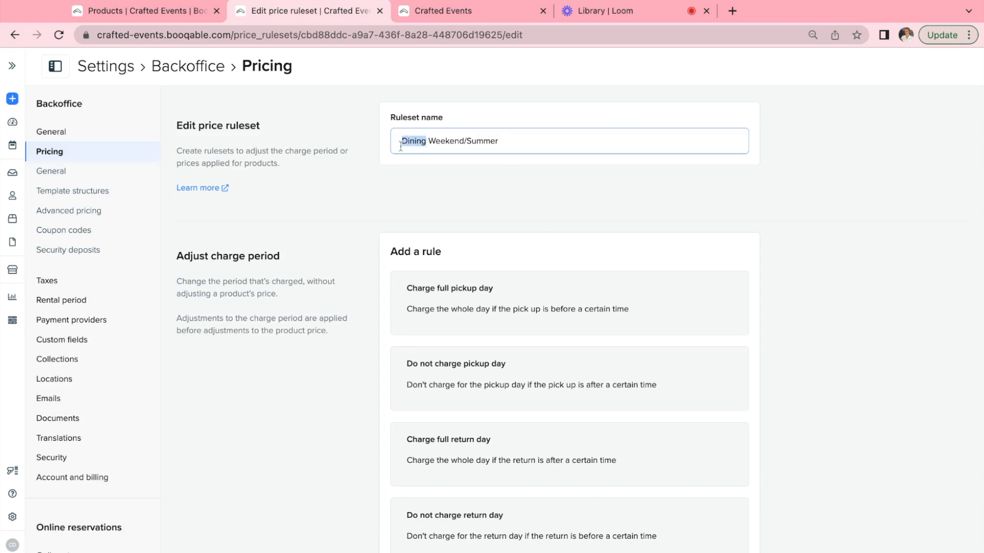
click(430, 140)
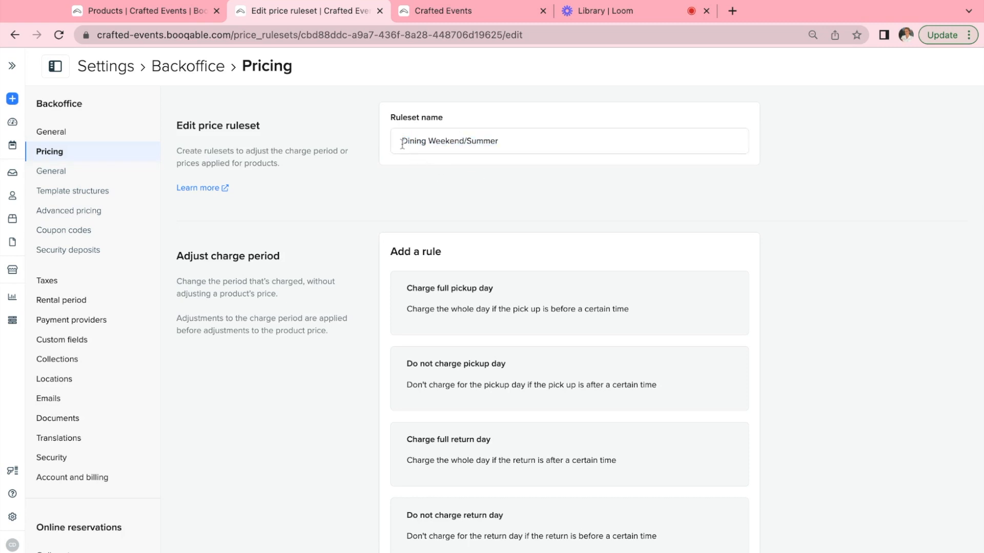
double_click(413, 141)
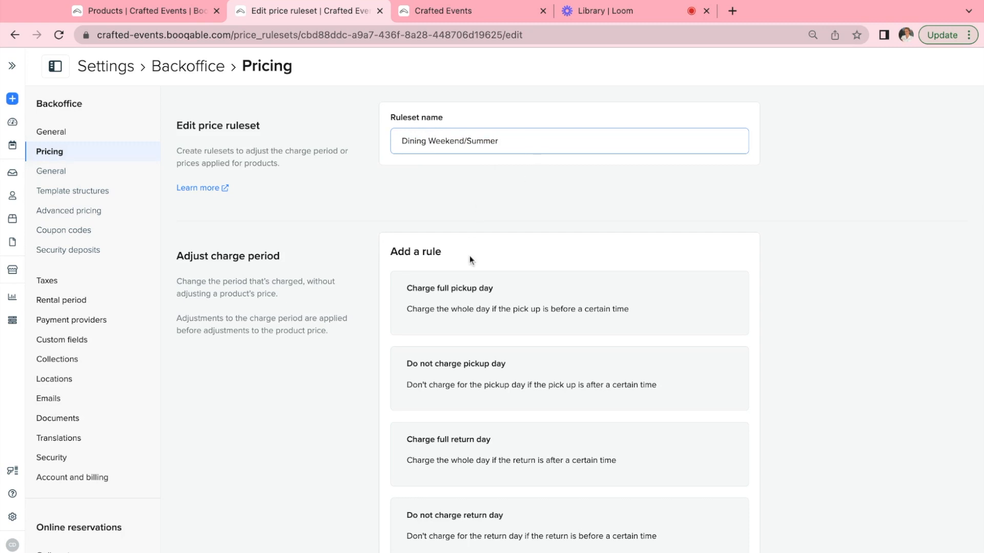
Step: Skip charging the pickup day after 18:00 and the return day before 10:00
scroll(down, 3)
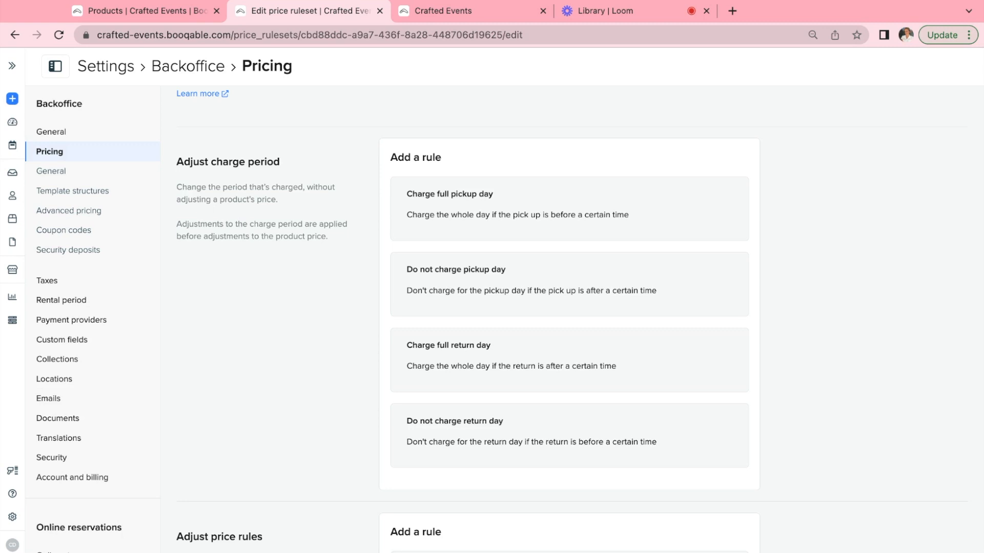
click(455, 283)
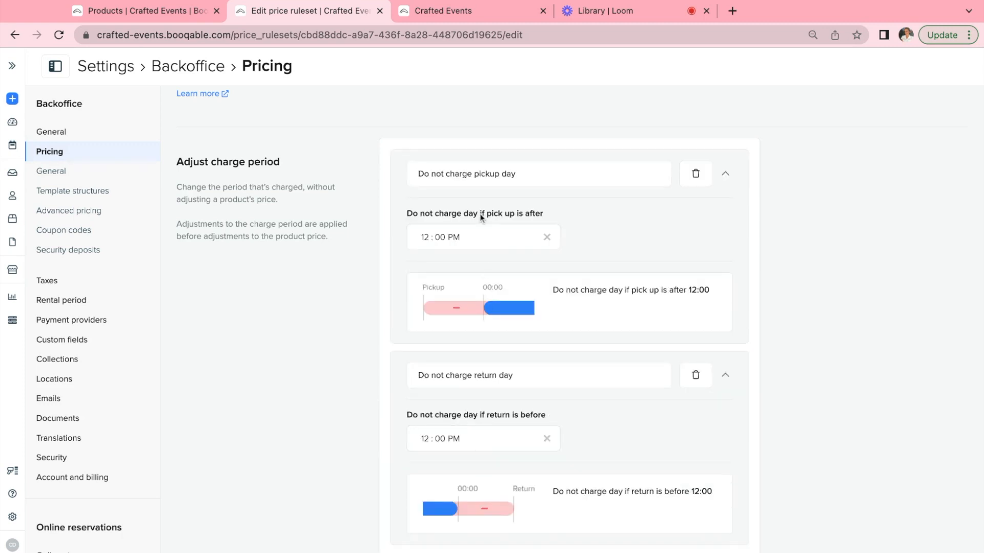
mouse_move(468, 237)
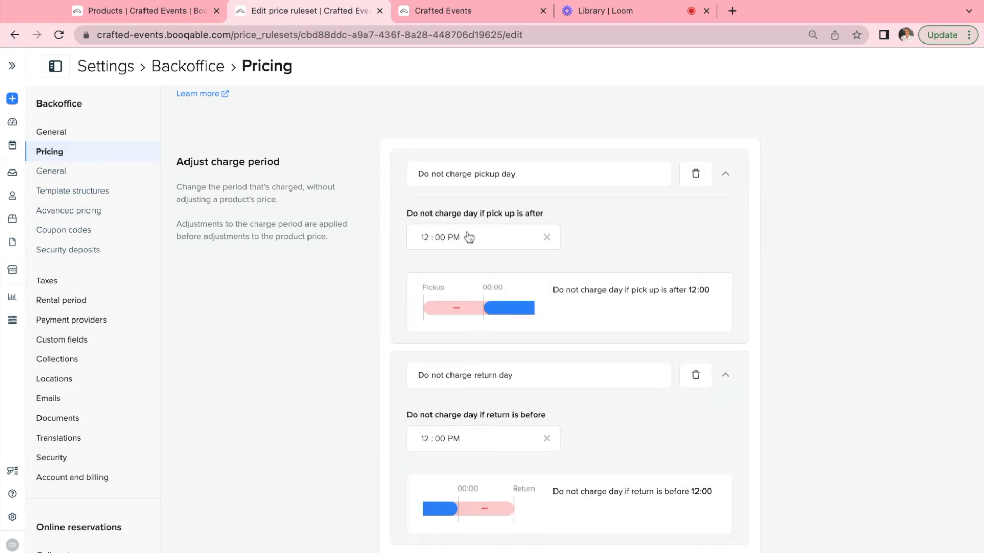
click(482, 237)
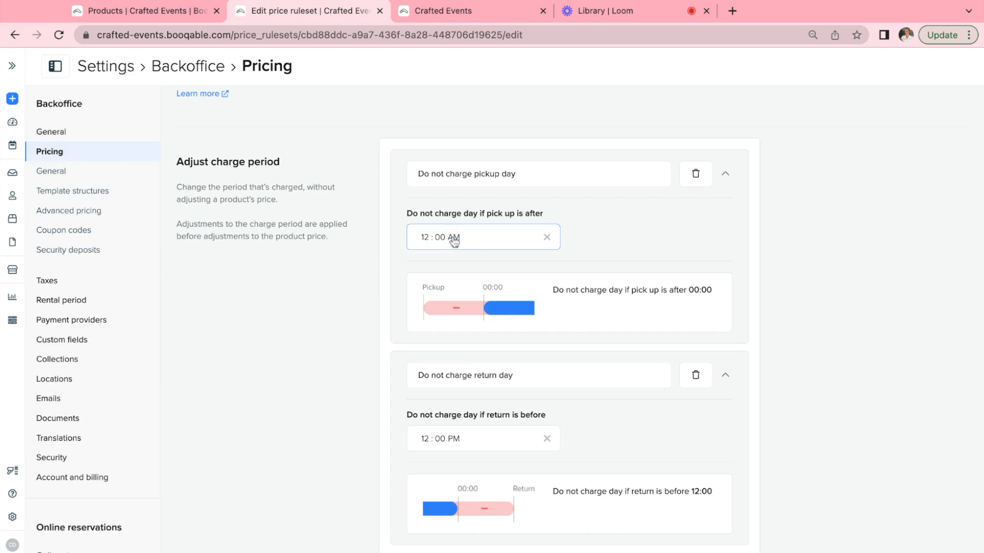
click(459, 439)
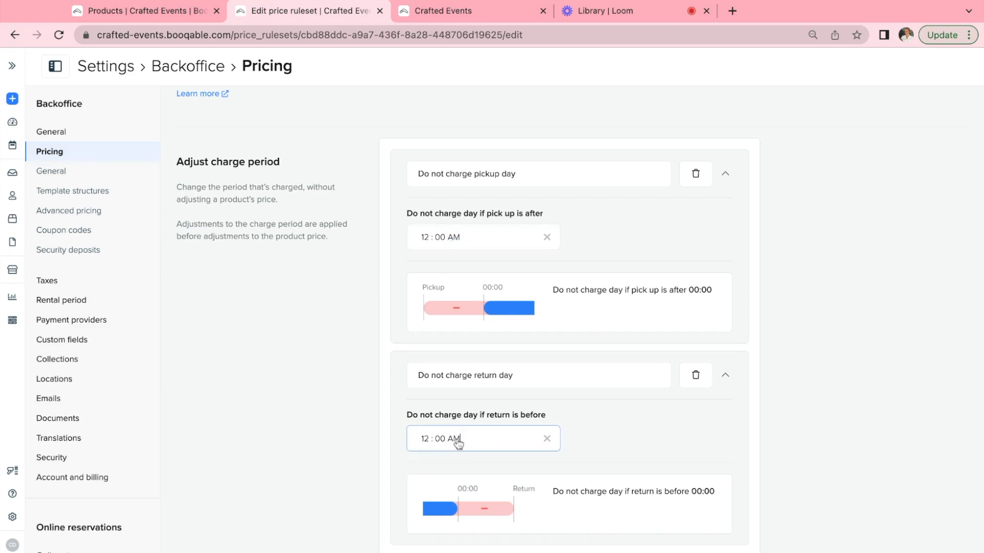
mouse_move(462, 321)
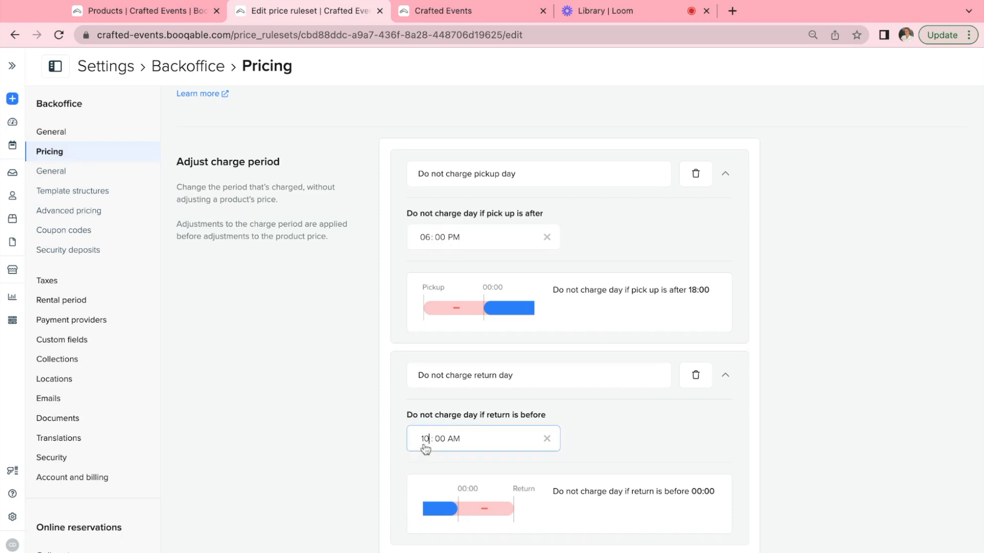
scroll(down, 3)
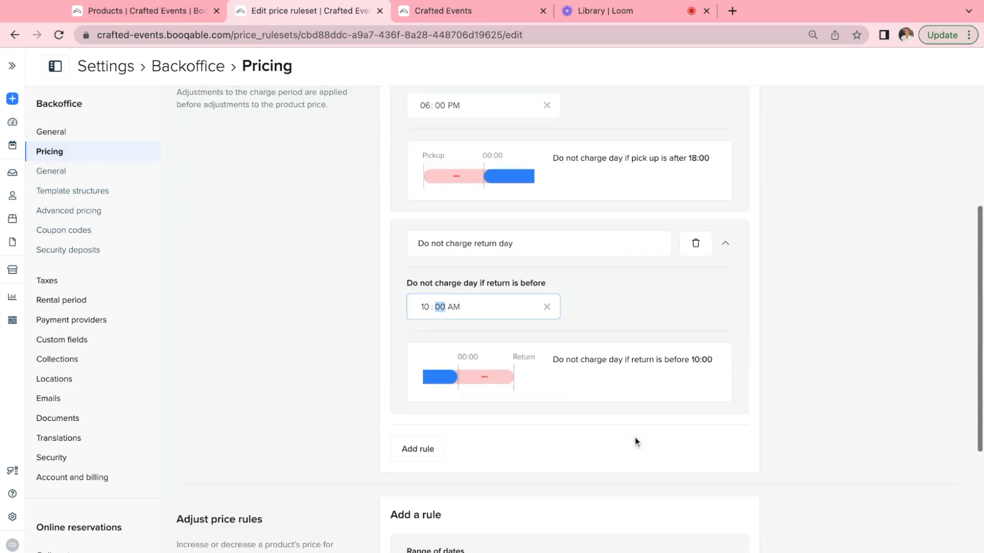
Step: Add a 'Summer Surcharge' date-range rule from 01-06-2024 till 30-09-2024
scroll(down, 3)
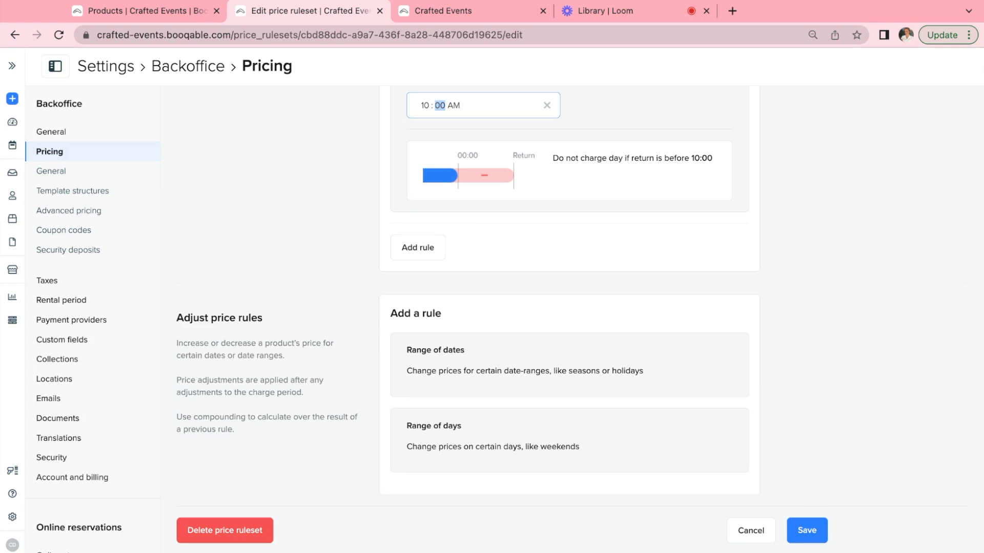
click(435, 350)
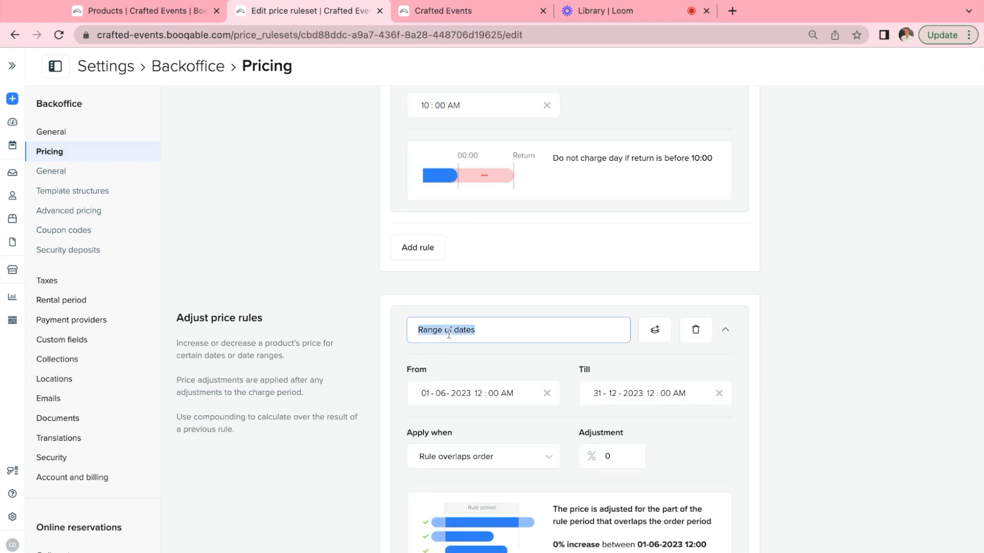
text(Summer)
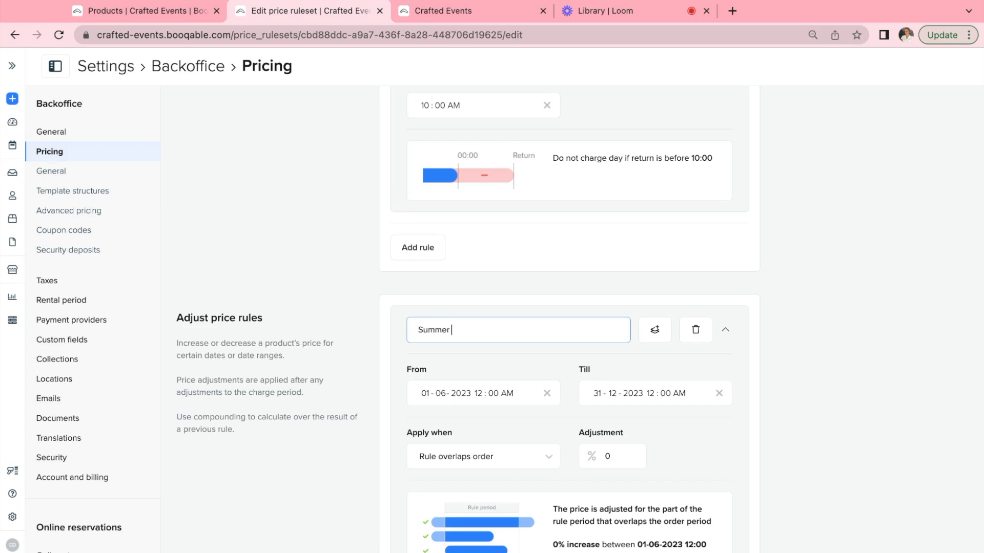
text(Surcharge)
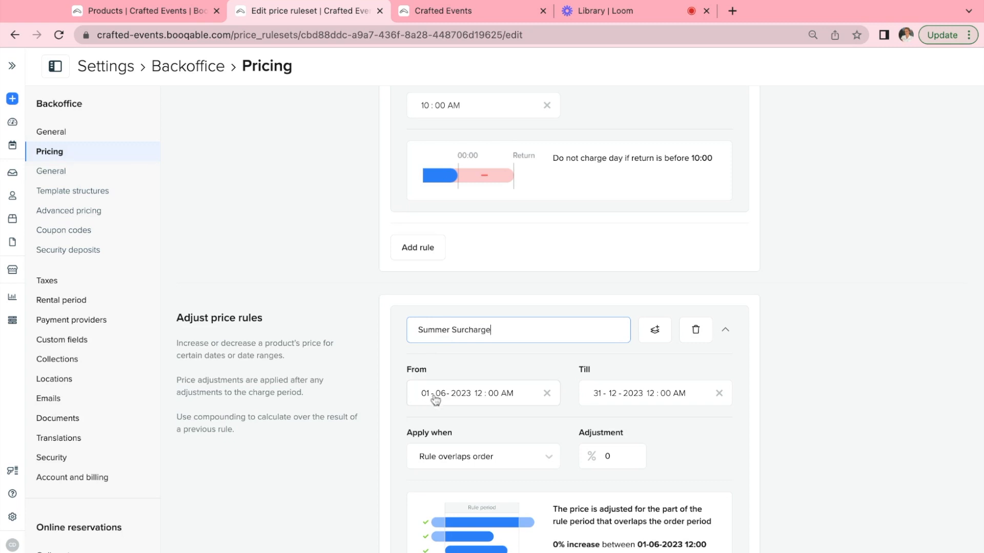
mouse_move(444, 401)
text(4)
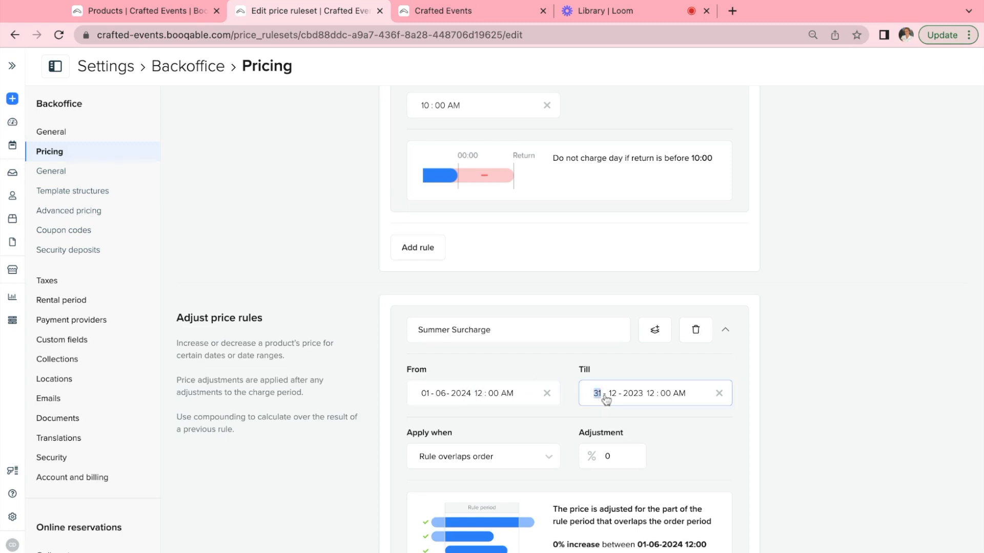
text(09)
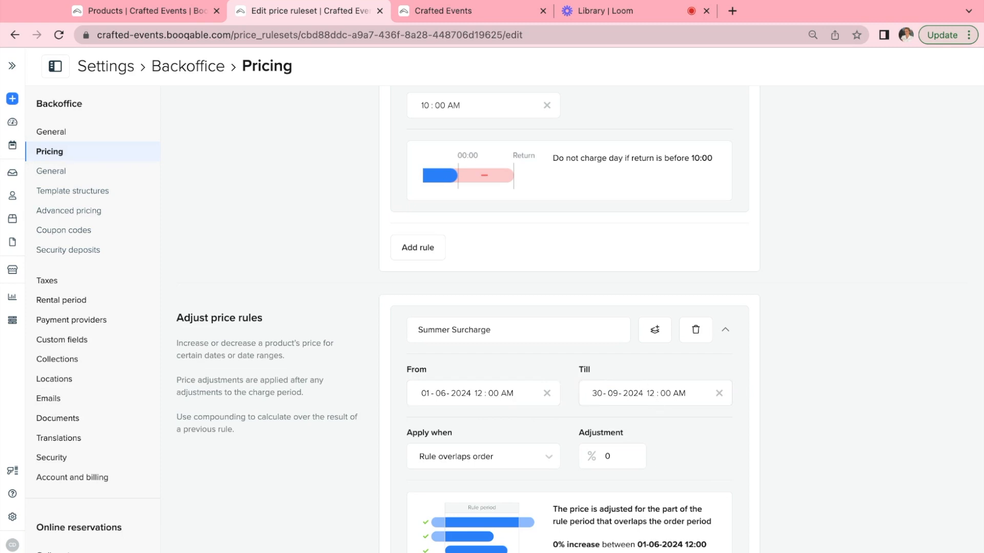
scroll(down, 3)
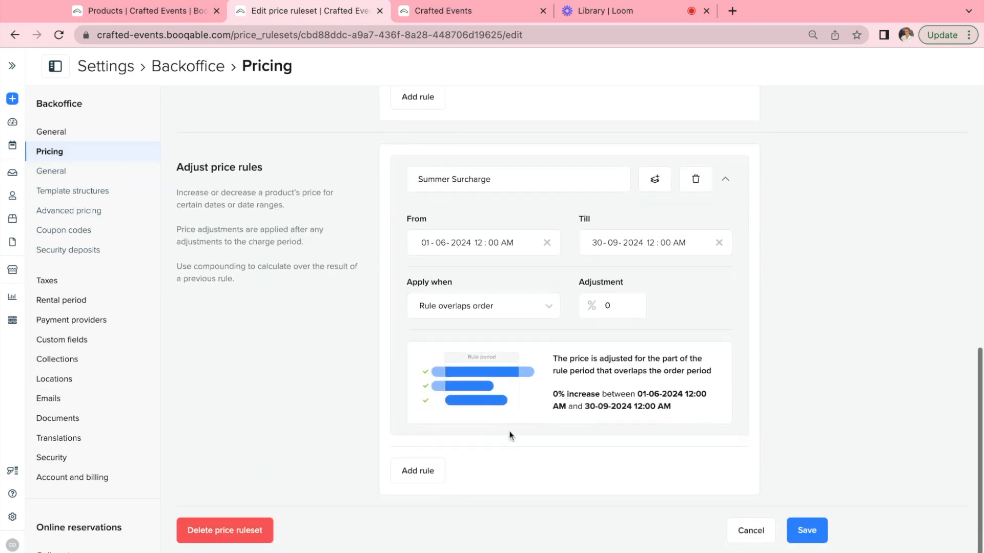
mouse_move(505, 332)
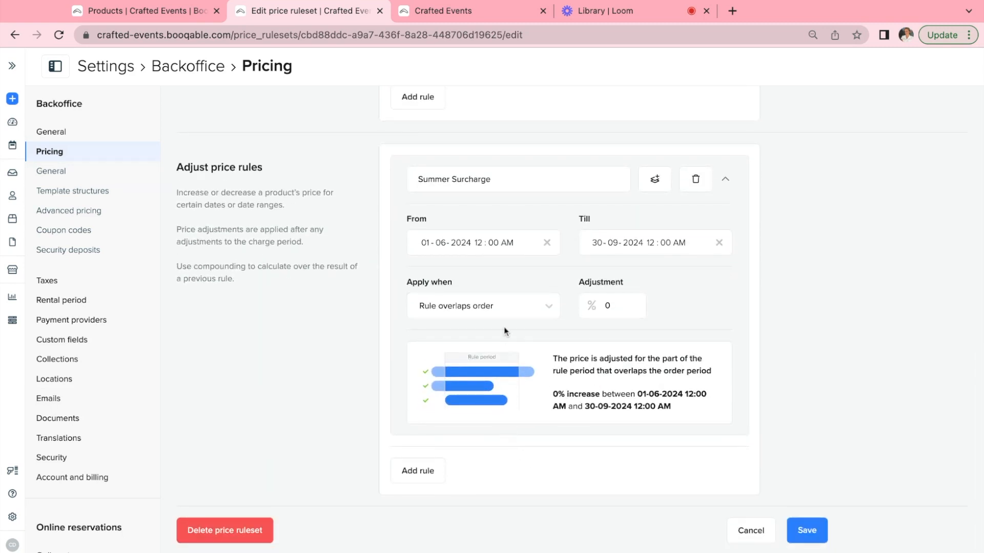
Step: Keep Summer Surcharge applying on overlap while checking the storefront's May 2024 rental calendar
click(484, 306)
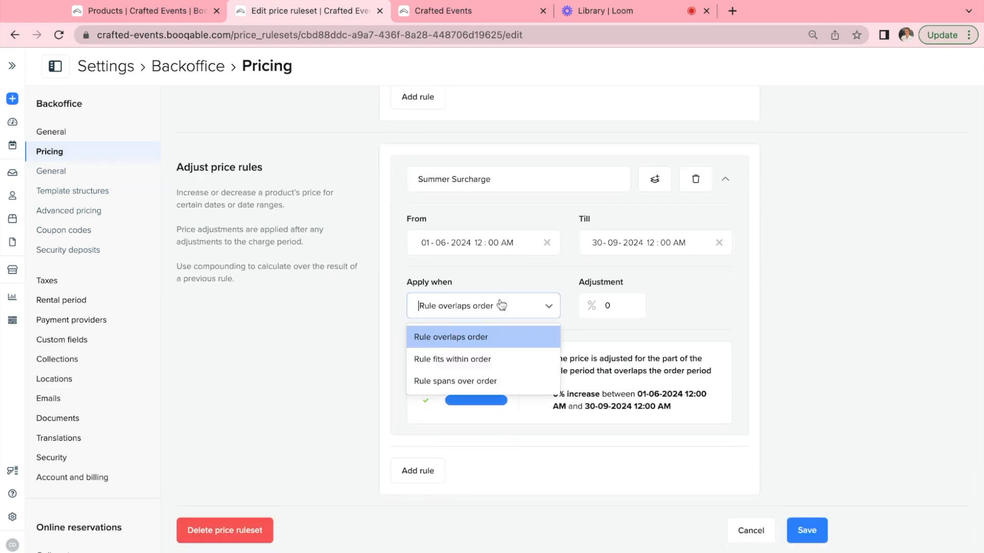
click(451, 337)
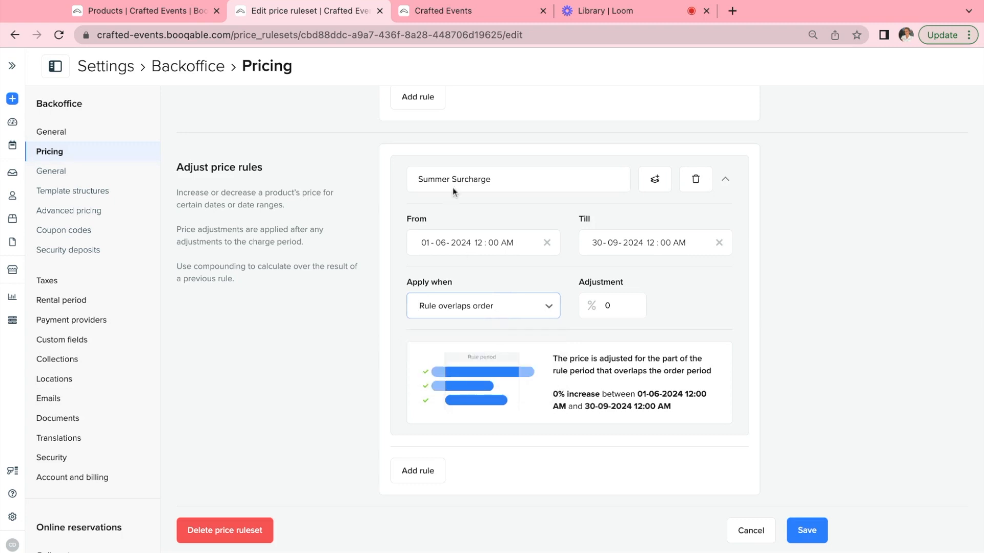
click(460, 11)
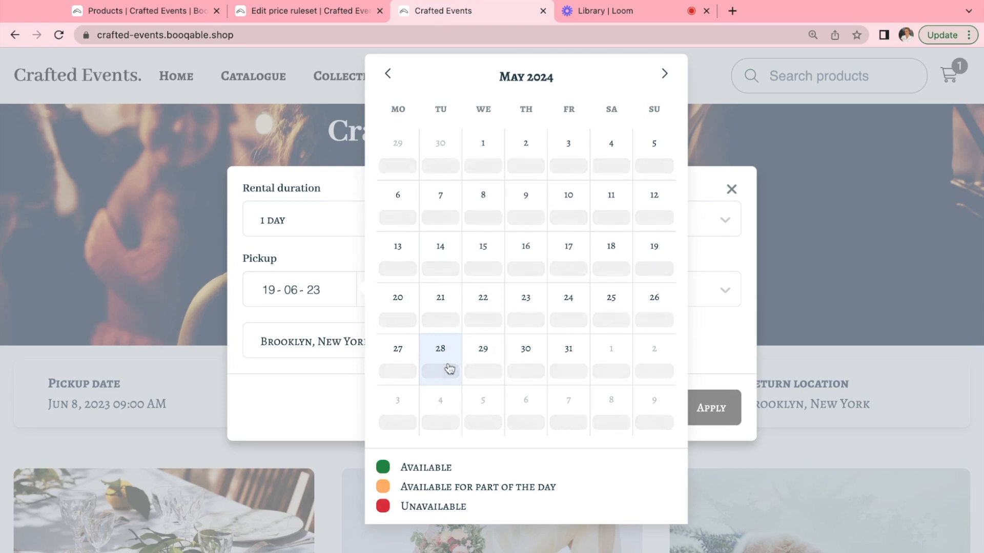
click(312, 11)
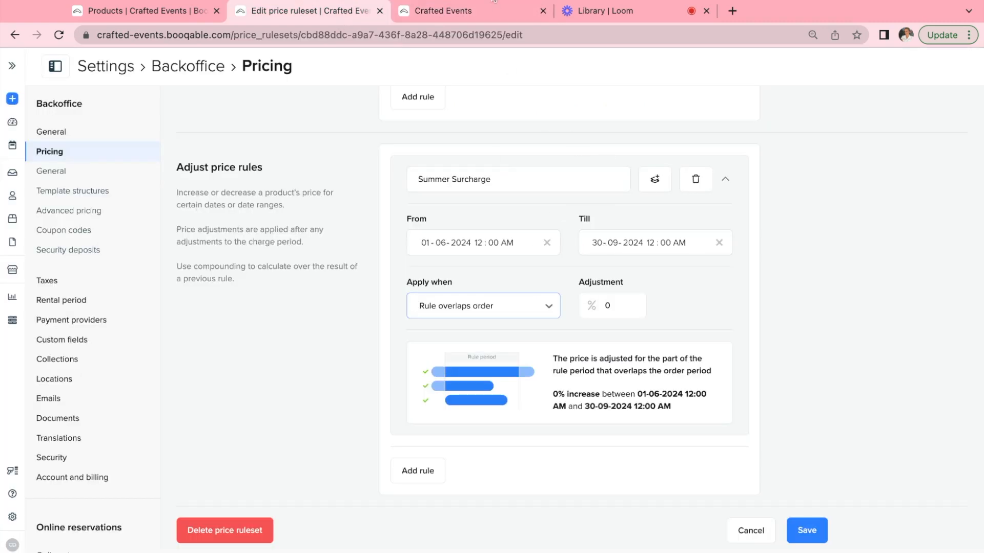
click(451, 10)
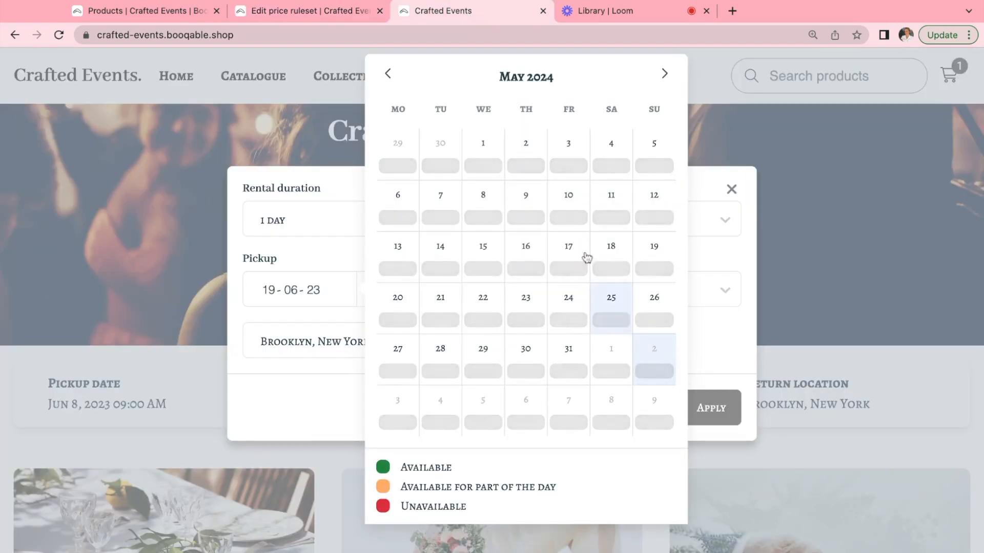
click(307, 11)
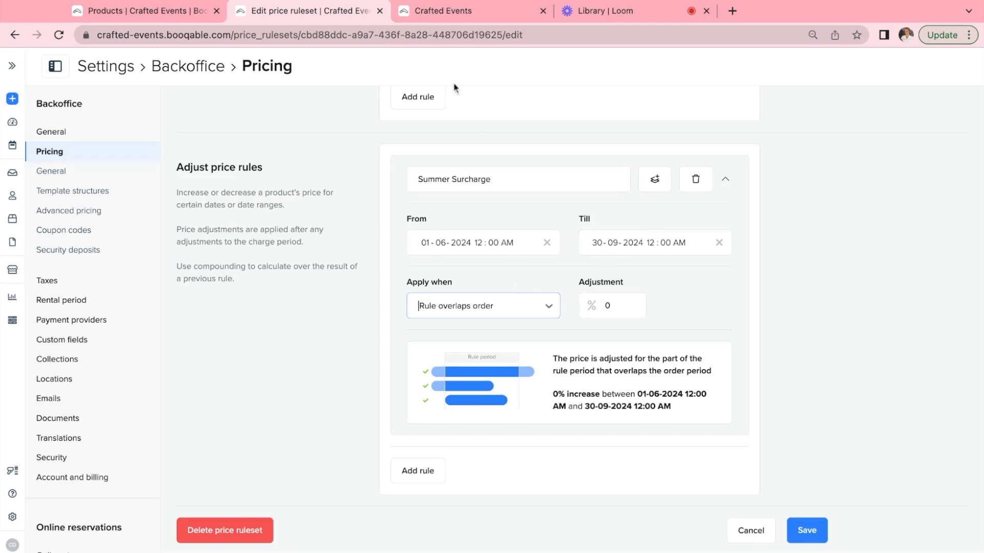
click(452, 10)
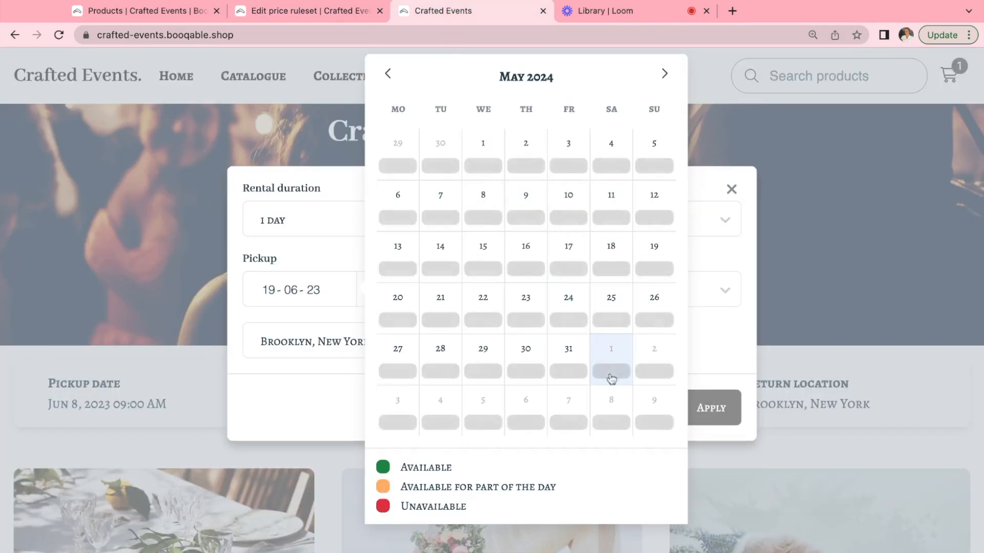
mouse_move(621, 372)
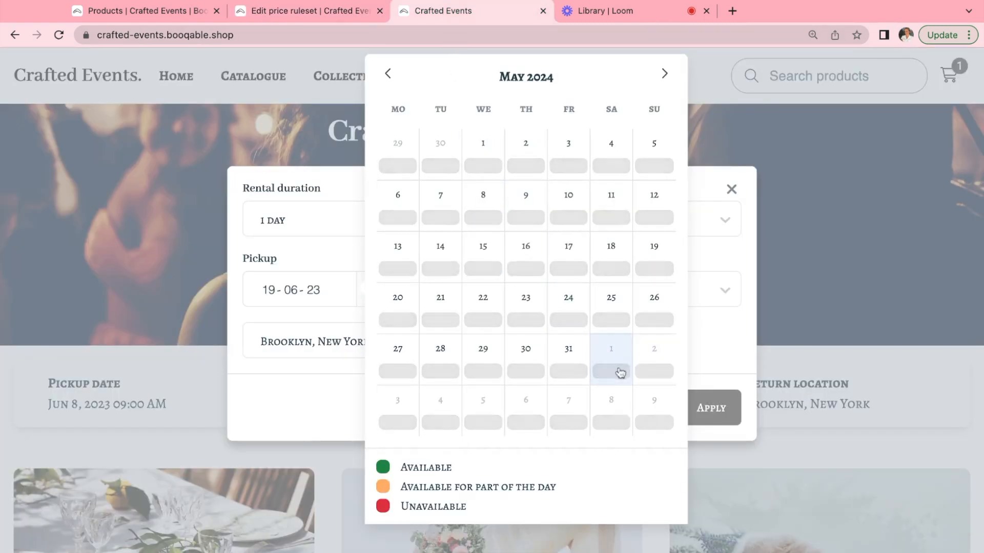
mouse_move(574, 368)
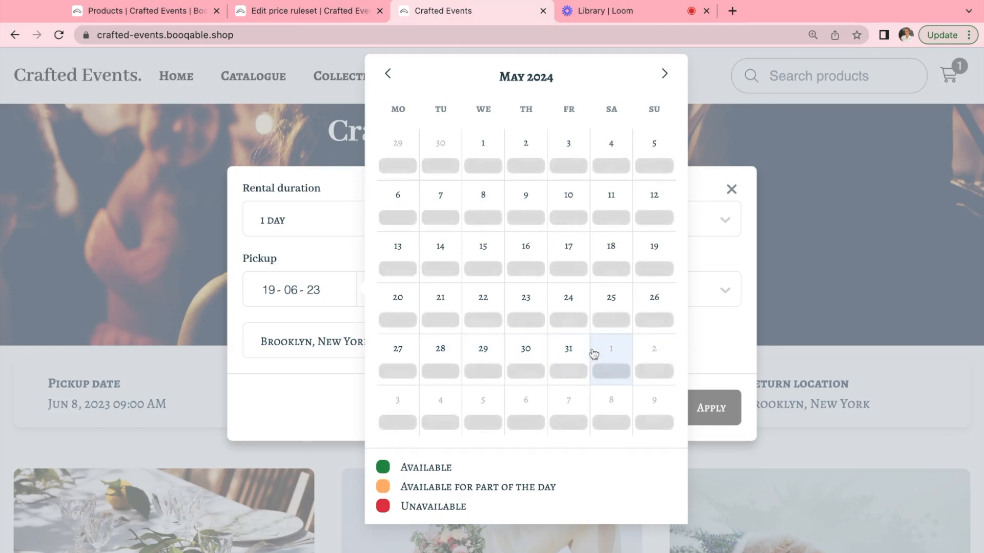
click(307, 11)
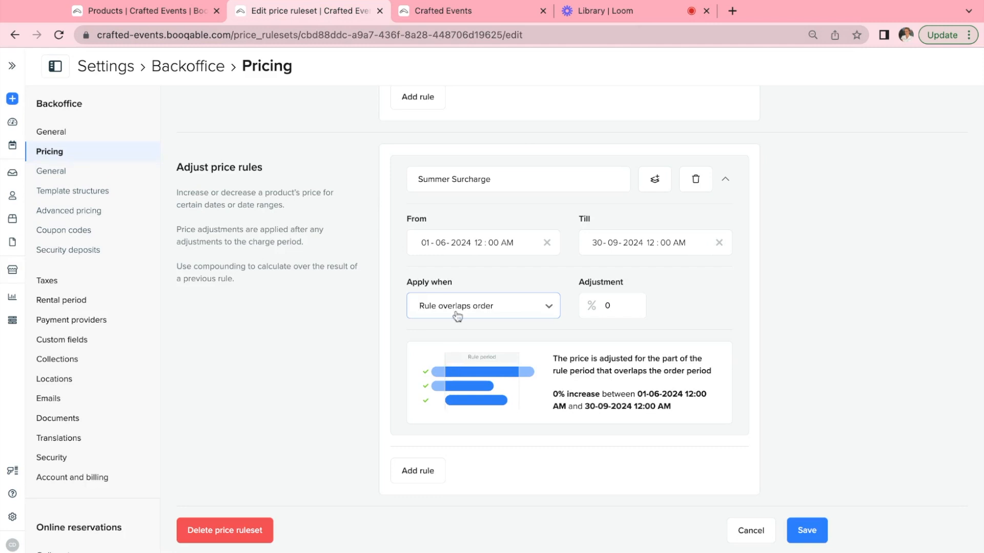
Step: Set Summer Surcharge to 'Rule fits within order', then compare with the storefront calendar
click(484, 306)
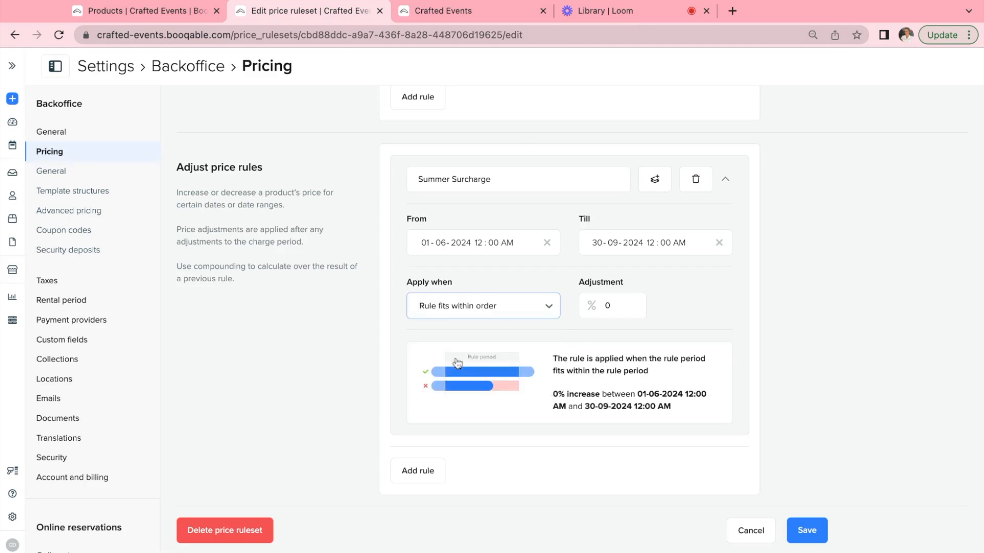
mouse_move(468, 27)
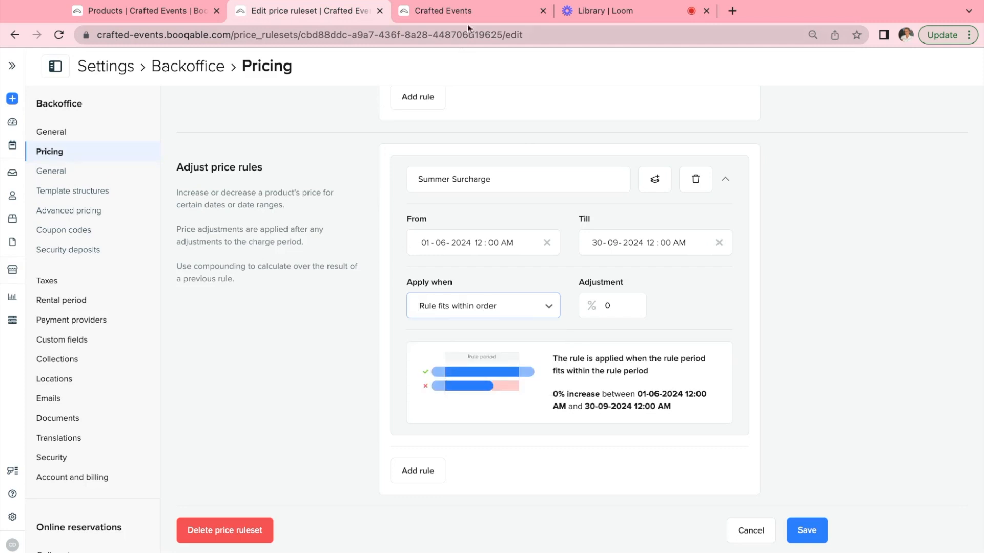
click(455, 10)
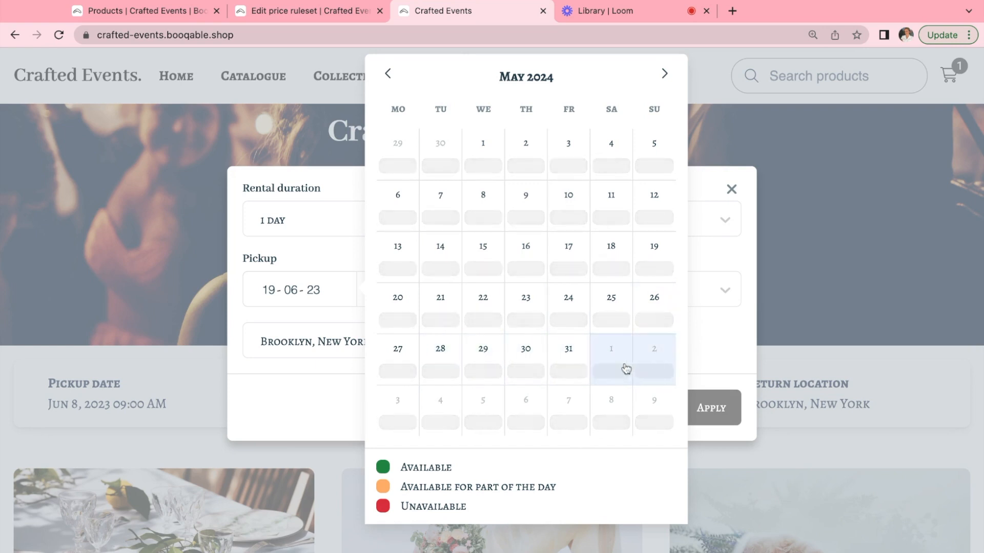
click(302, 11)
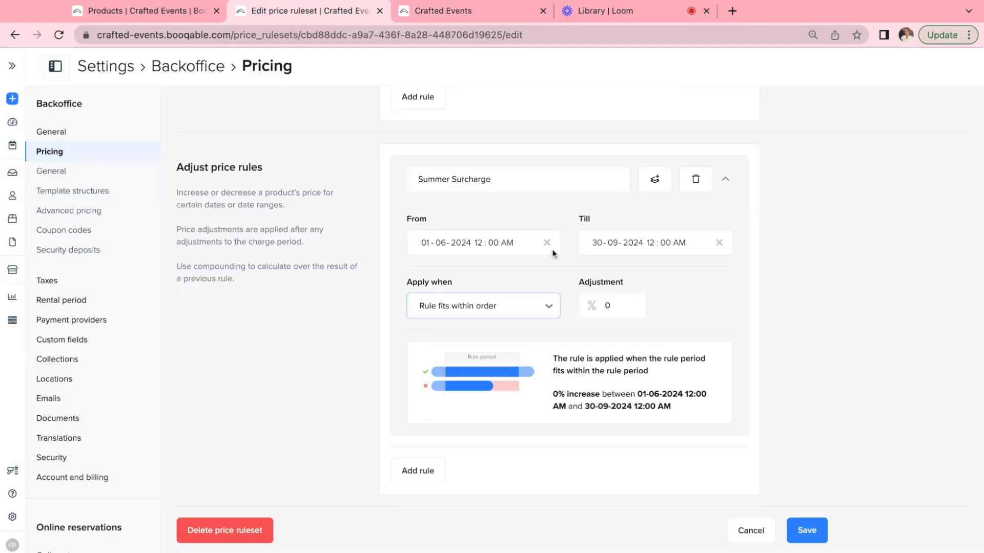
Step: Switch Summer Surcharge to 'Rule spans over order' and compare with the storefront calendar
click(483, 305)
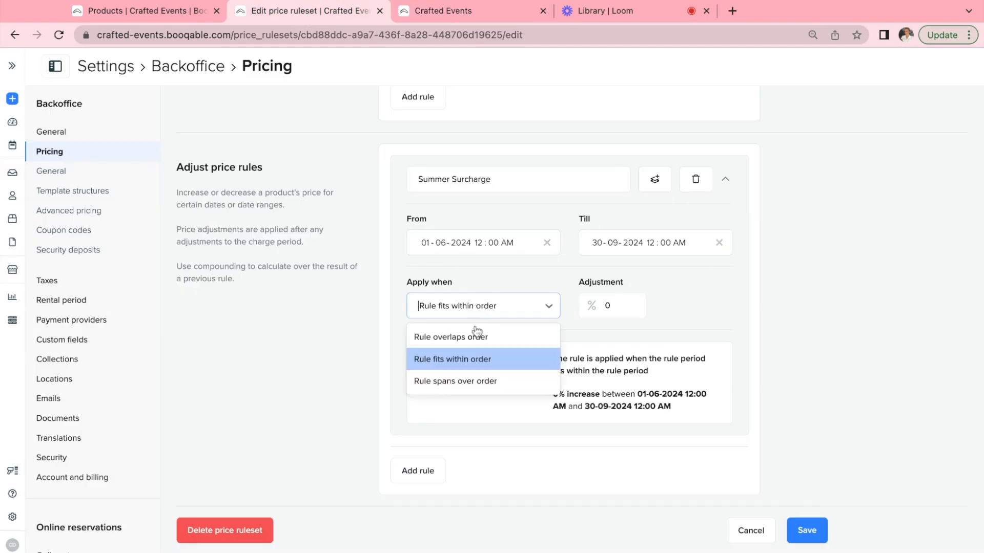
click(455, 382)
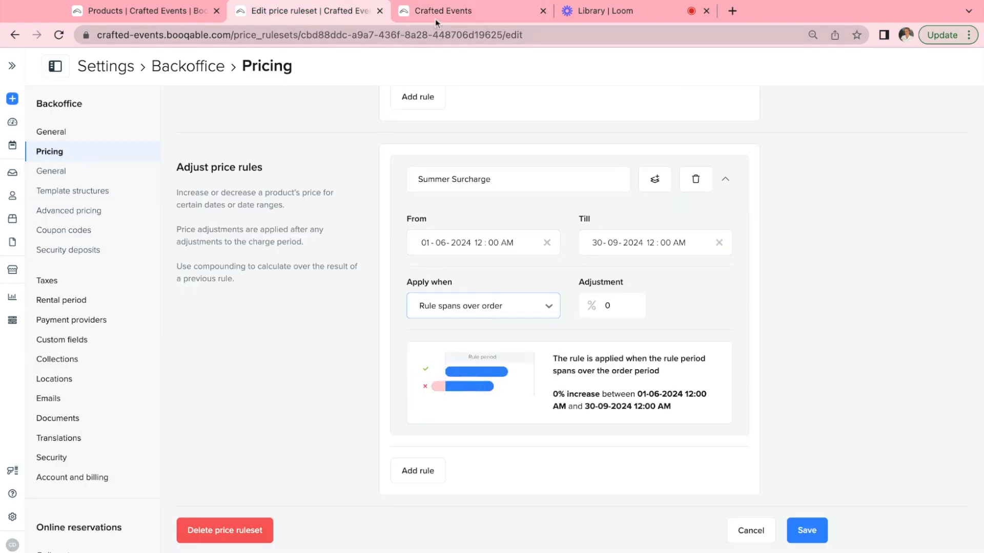
click(451, 11)
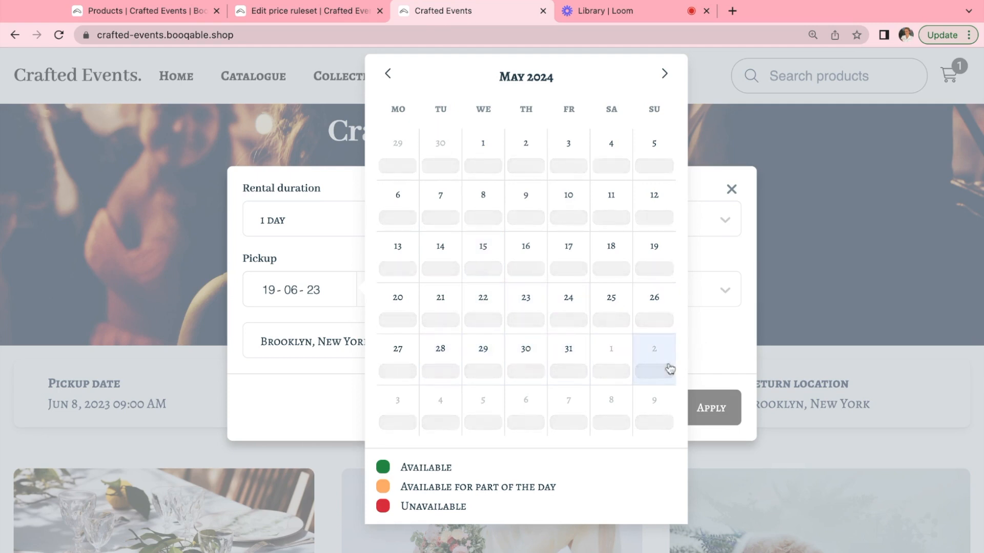
mouse_move(610, 358)
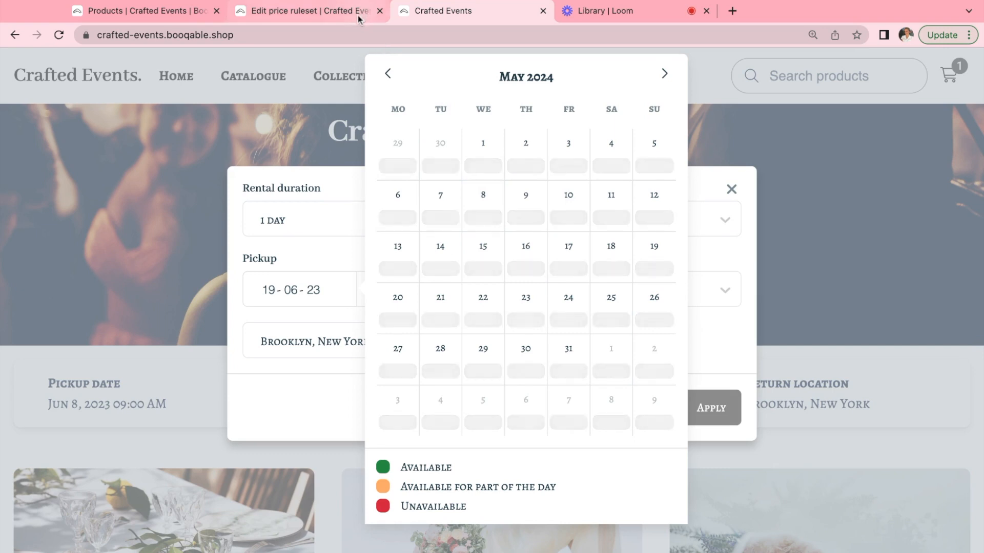
click(307, 10)
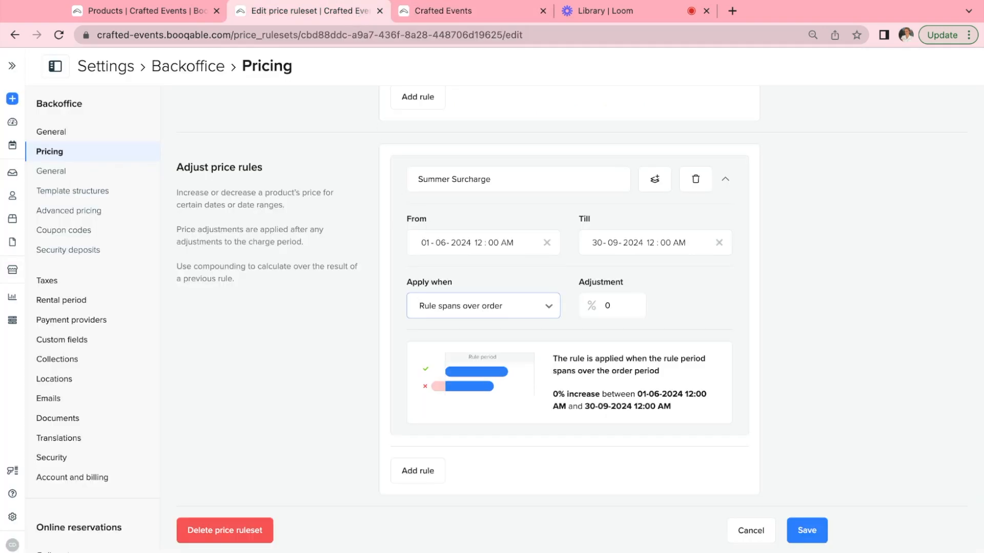
Step: Set Summer Surcharge to 'Rule overlaps order' with a 20% price increase
click(483, 306)
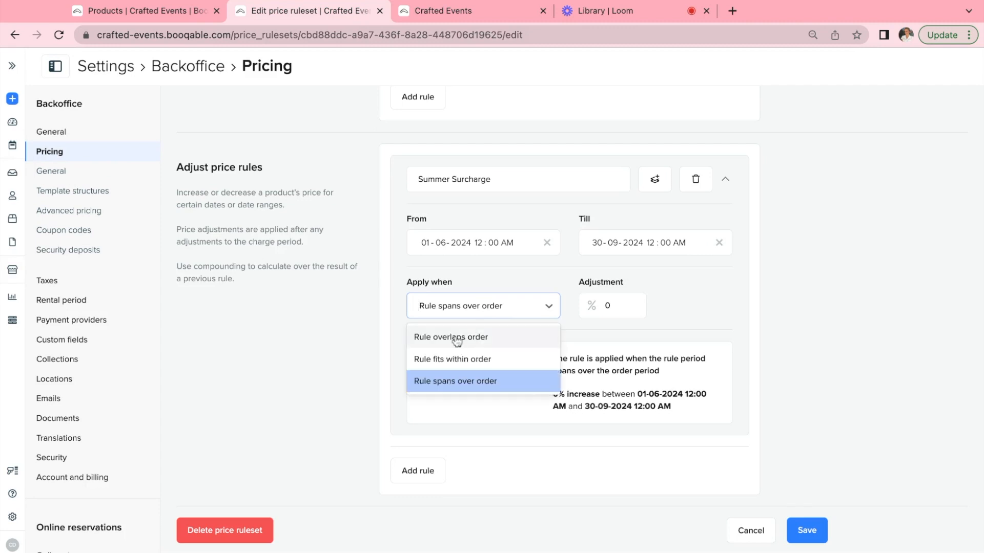
click(450, 10)
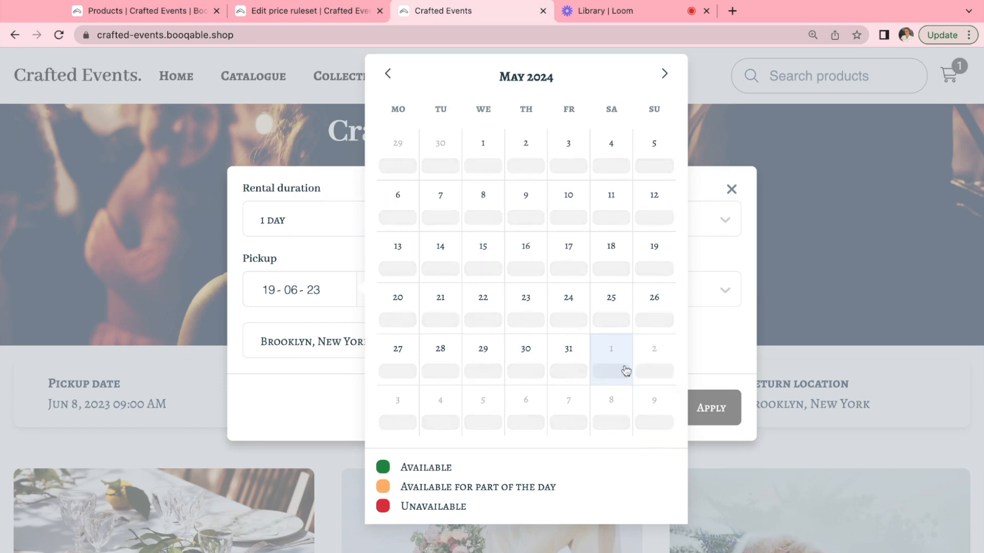
mouse_move(663, 362)
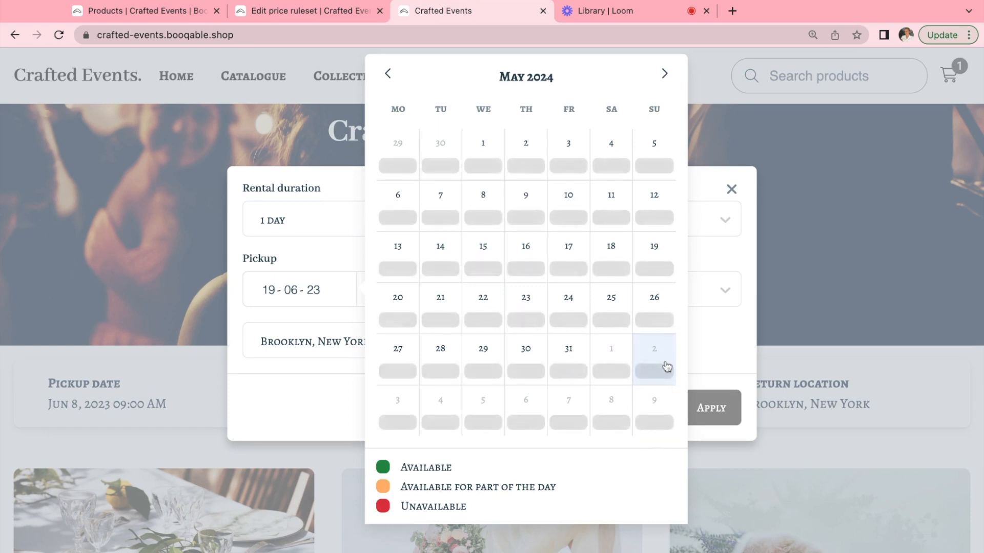
click(308, 11)
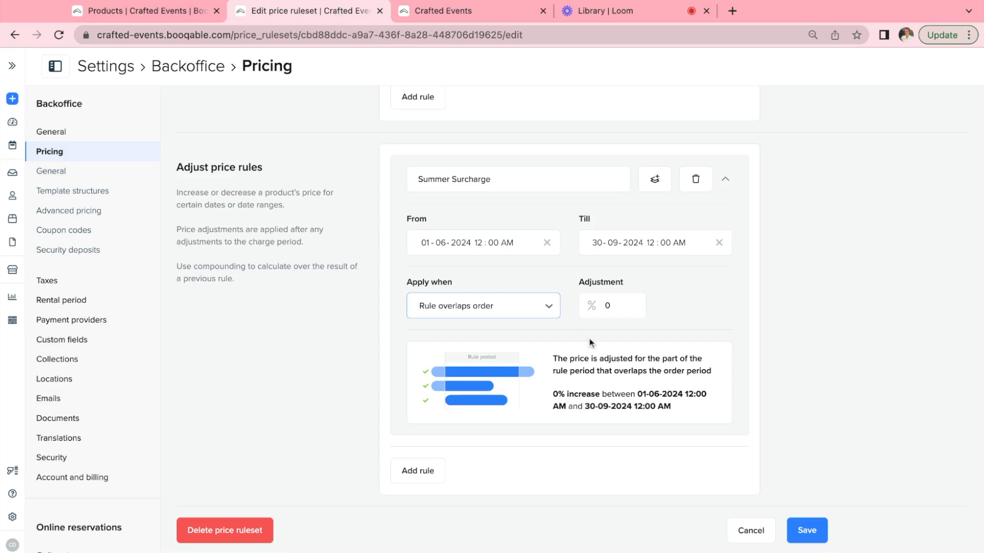
click(612, 305)
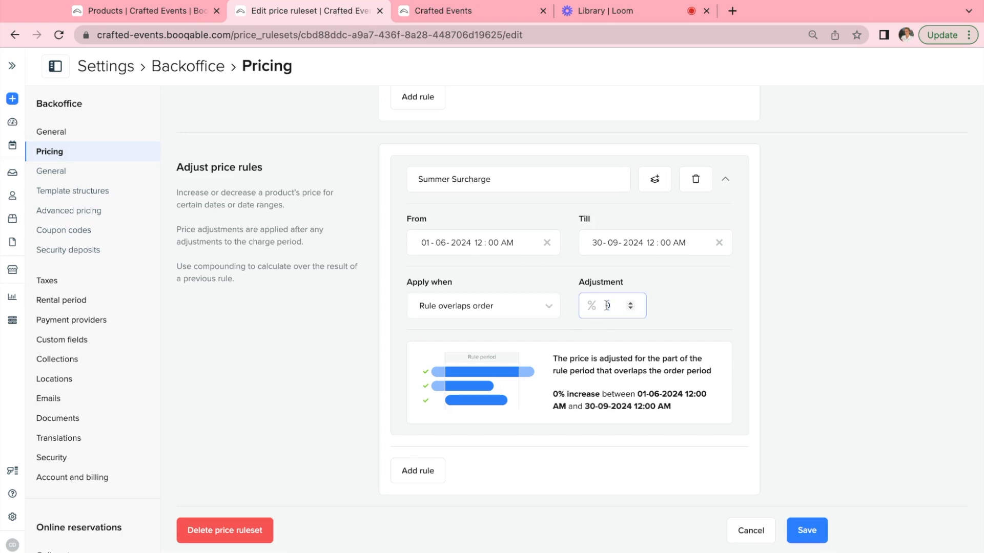
text(20)
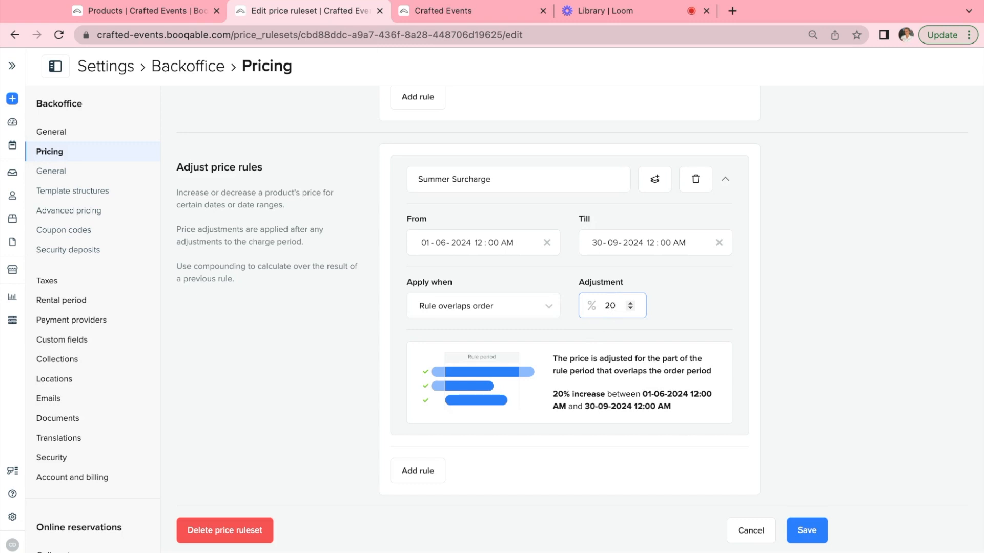
click(610, 305)
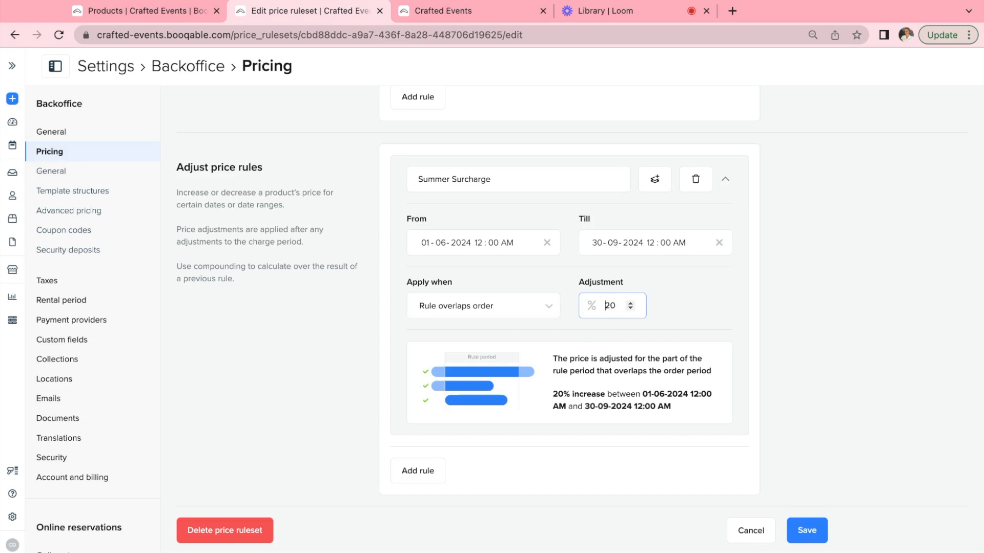
text(-20)
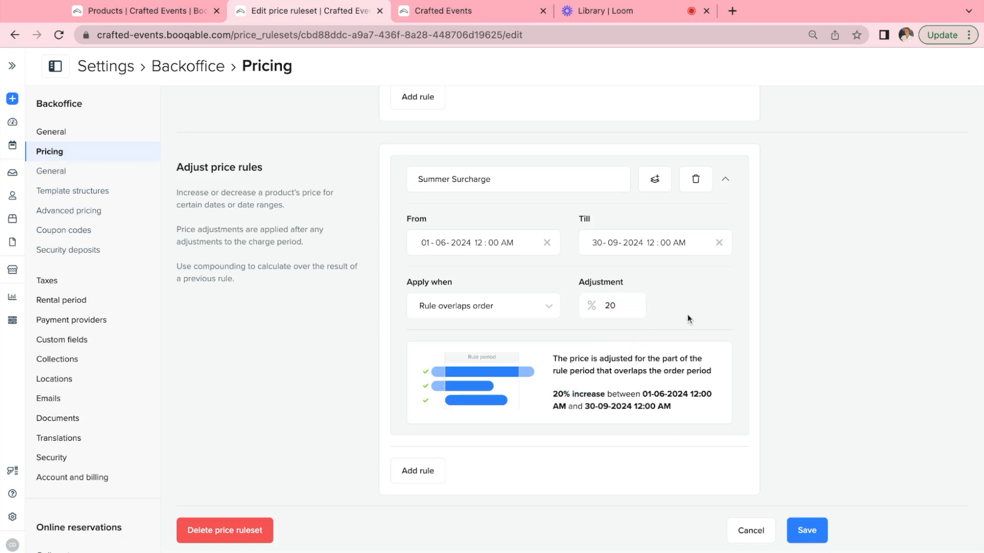
mouse_move(587, 371)
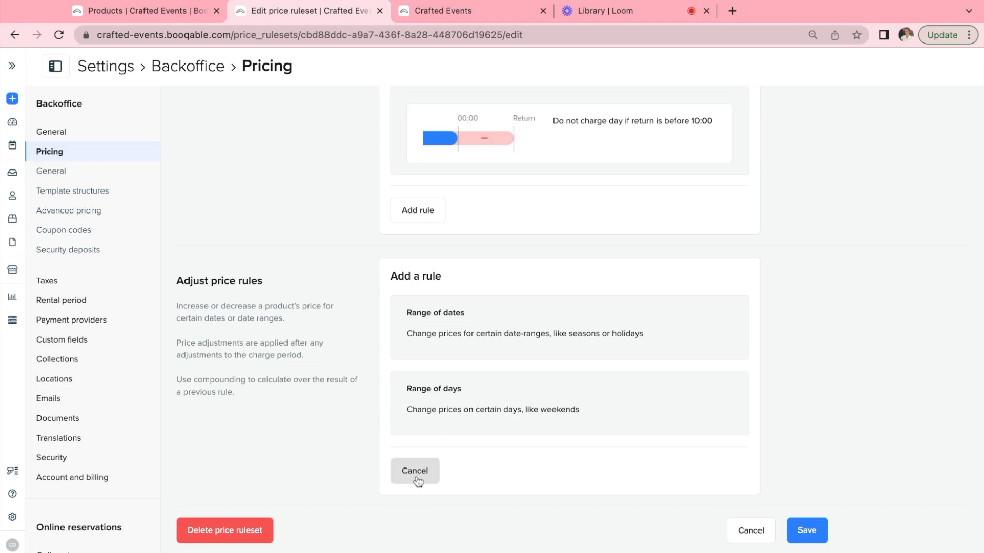
mouse_move(481, 409)
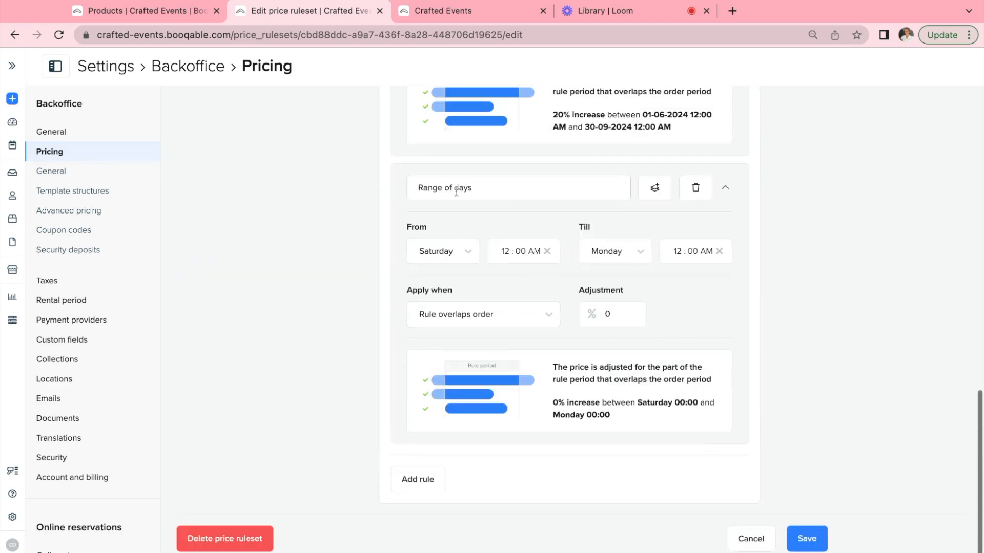
Step: Name the new rule 'Weekend Surcharge' and enter a 20% adjustment
text(W)
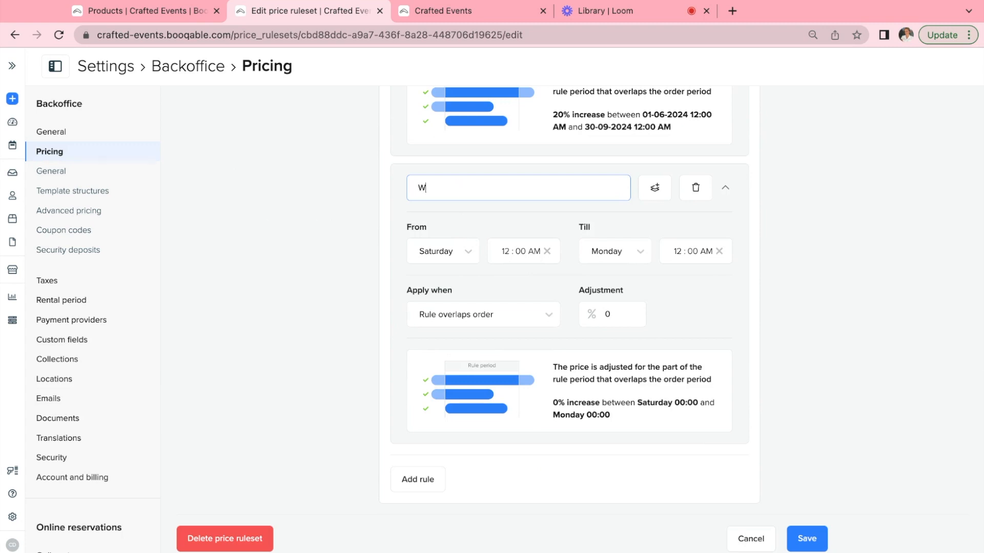
text(eekend Sur)
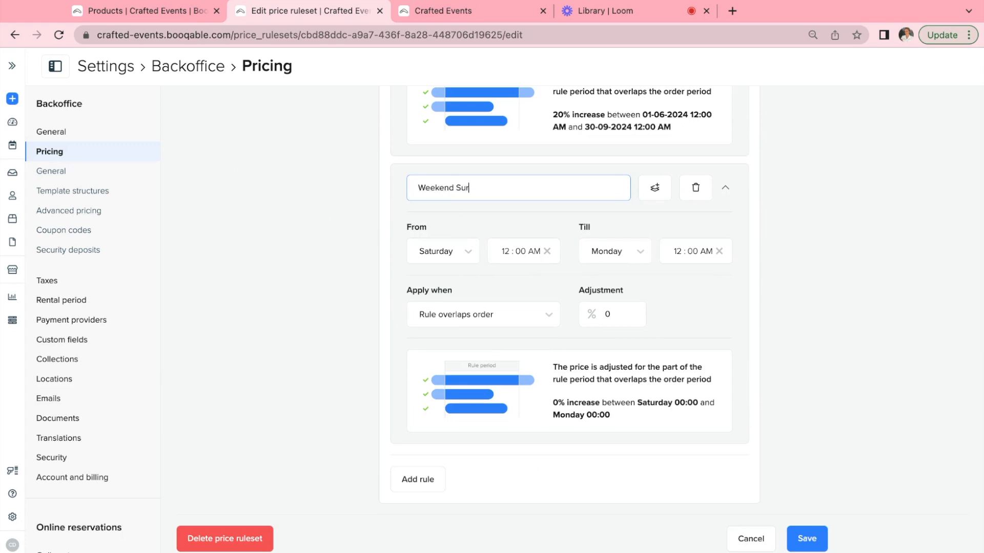
text(charges)
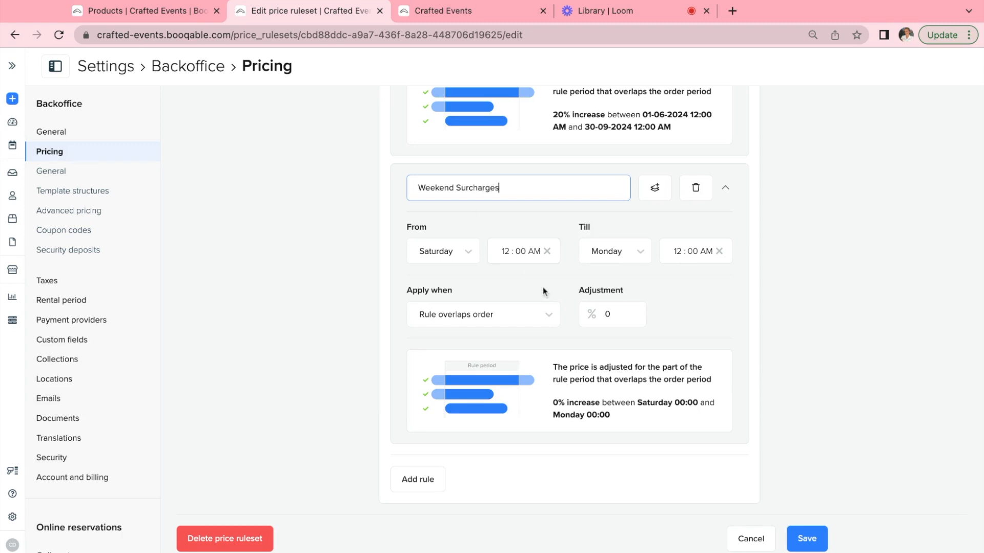
key(Backspace)
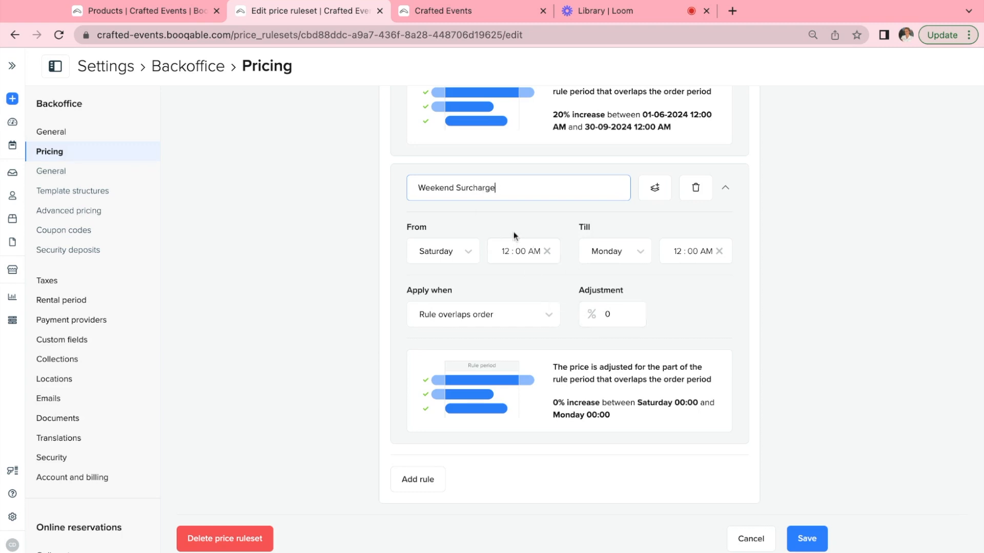
text(20)
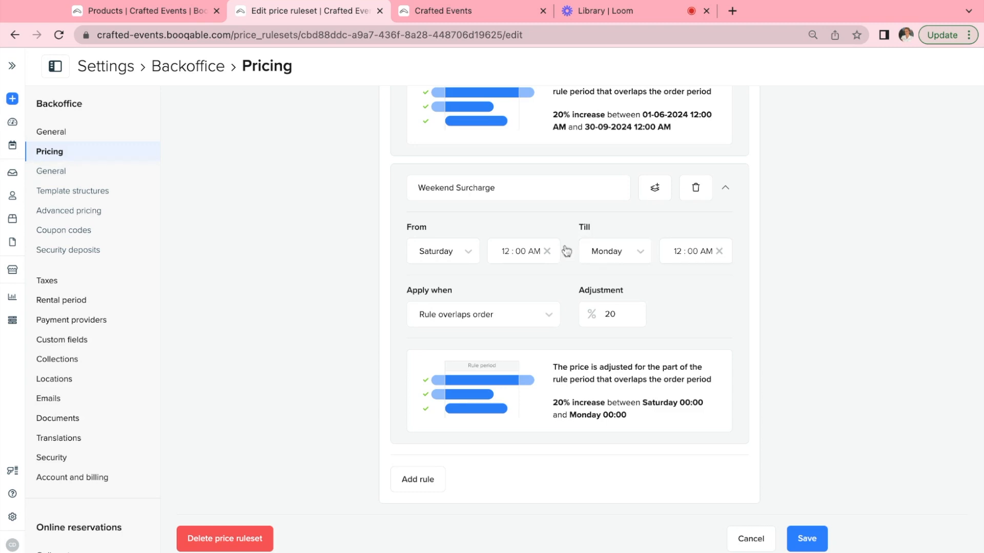
Step: Keep Weekend Surcharge on 'Rule overlaps order' and confirm its 20% Saturday–Monday summary
click(612, 314)
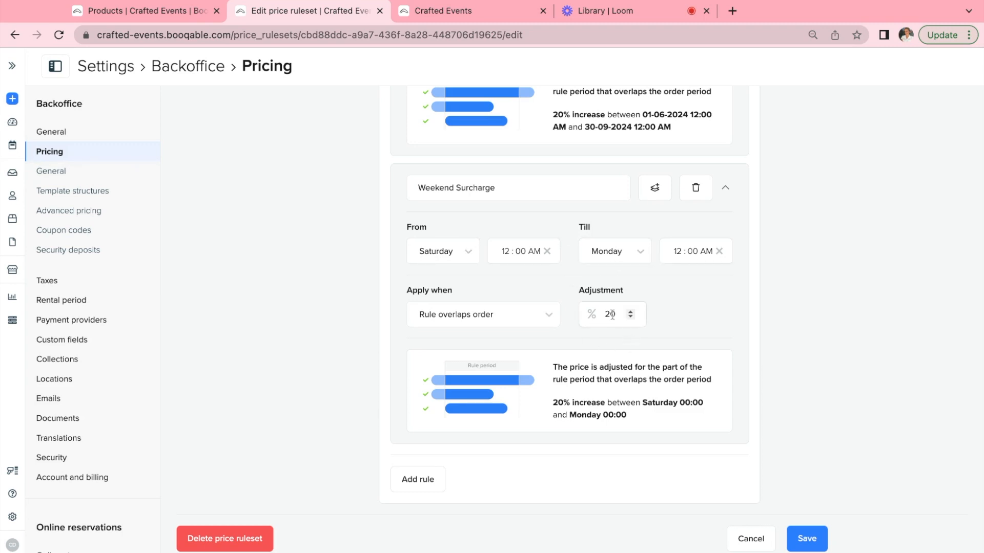
click(483, 315)
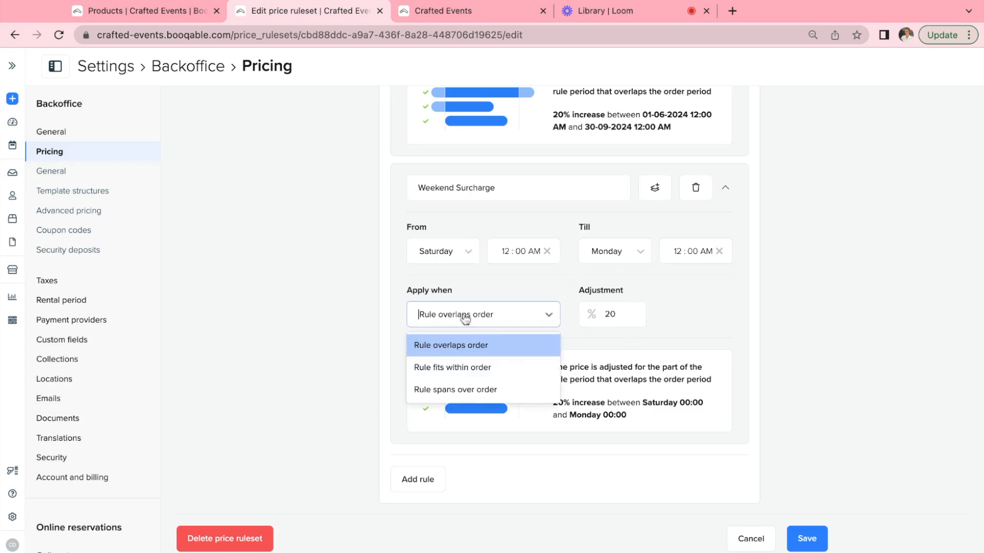
click(451, 346)
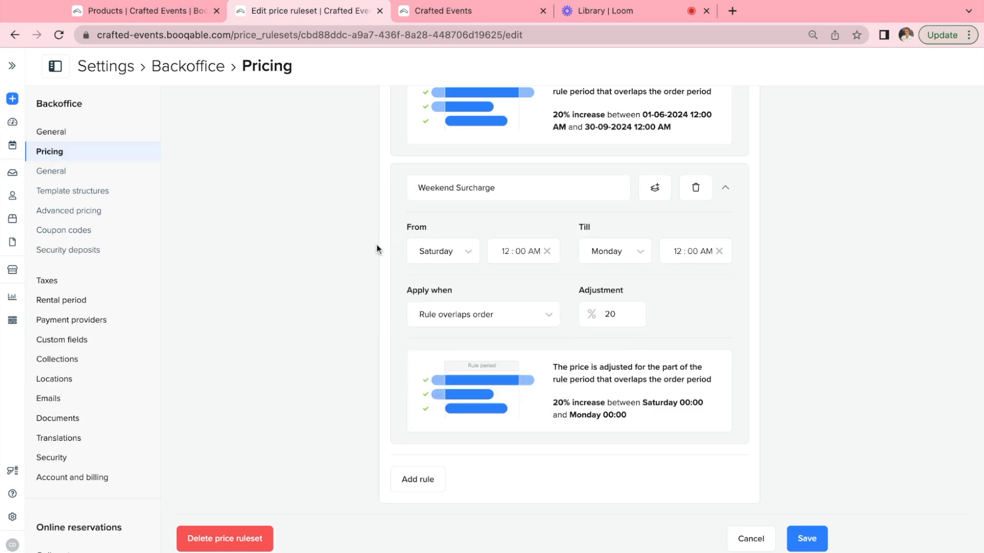
mouse_move(751, 257)
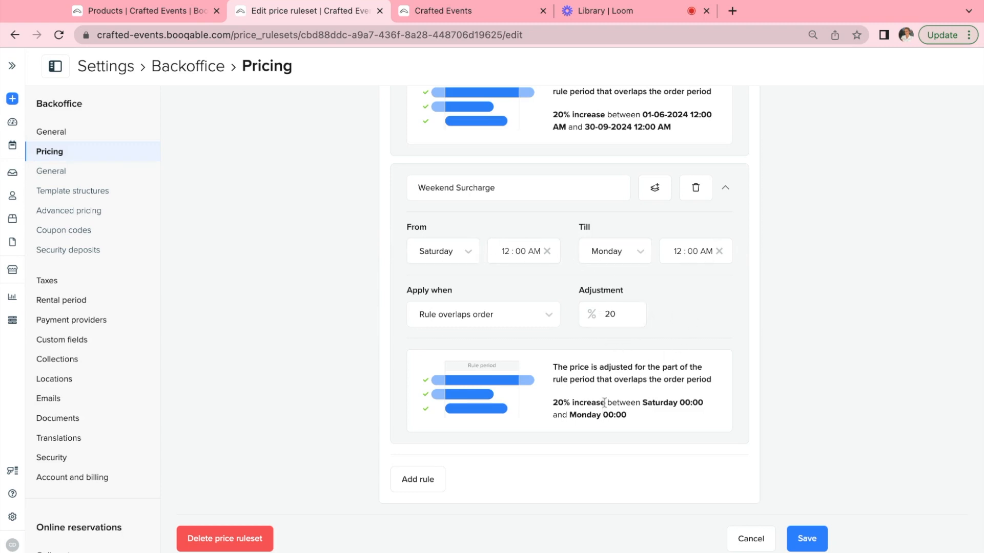
double_click(578, 402)
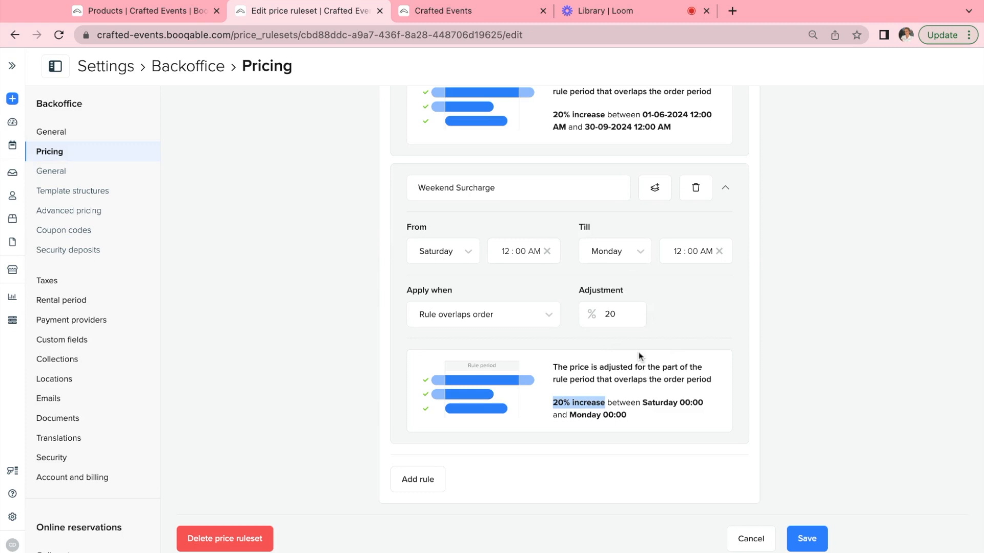
scroll(down, 3)
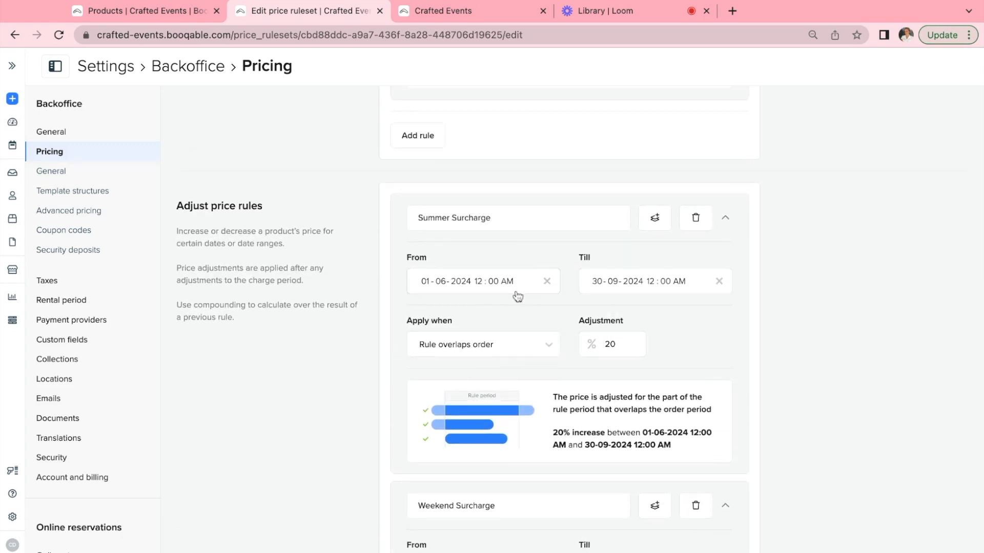
mouse_move(639, 210)
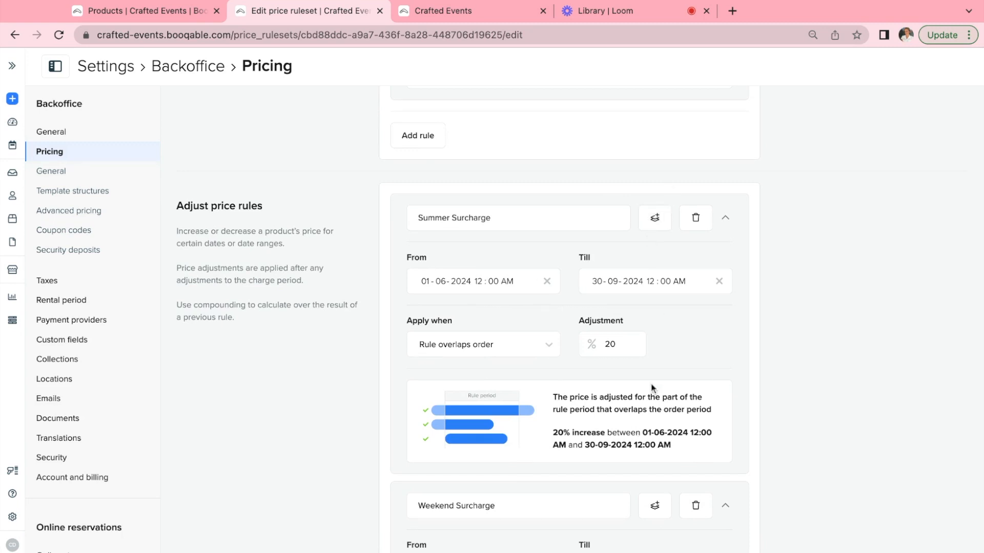
mouse_move(655, 219)
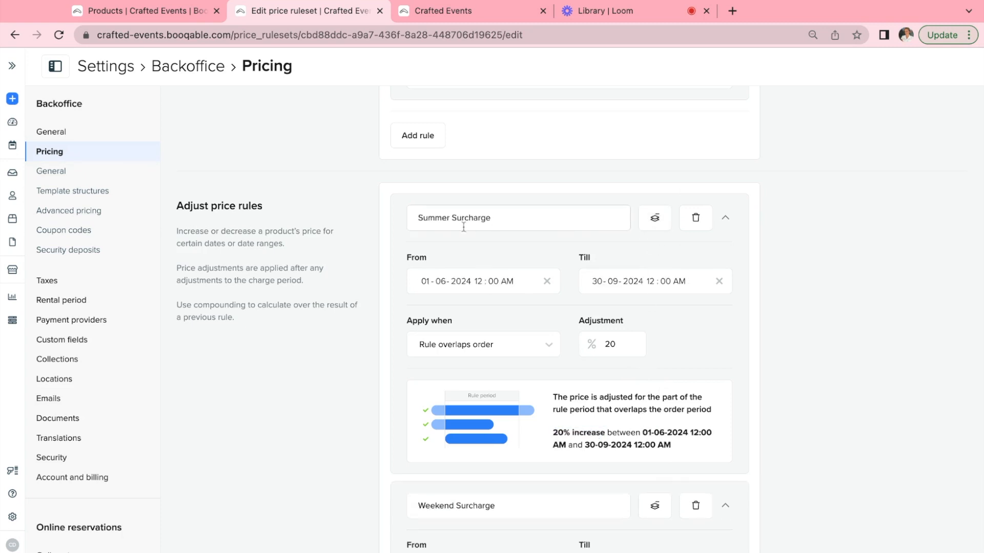
click(417, 218)
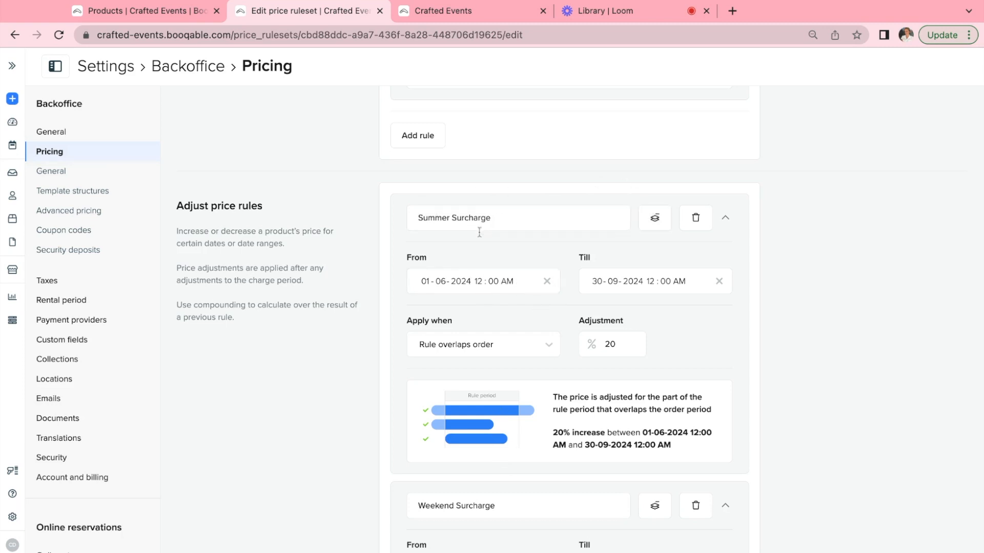
mouse_move(501, 513)
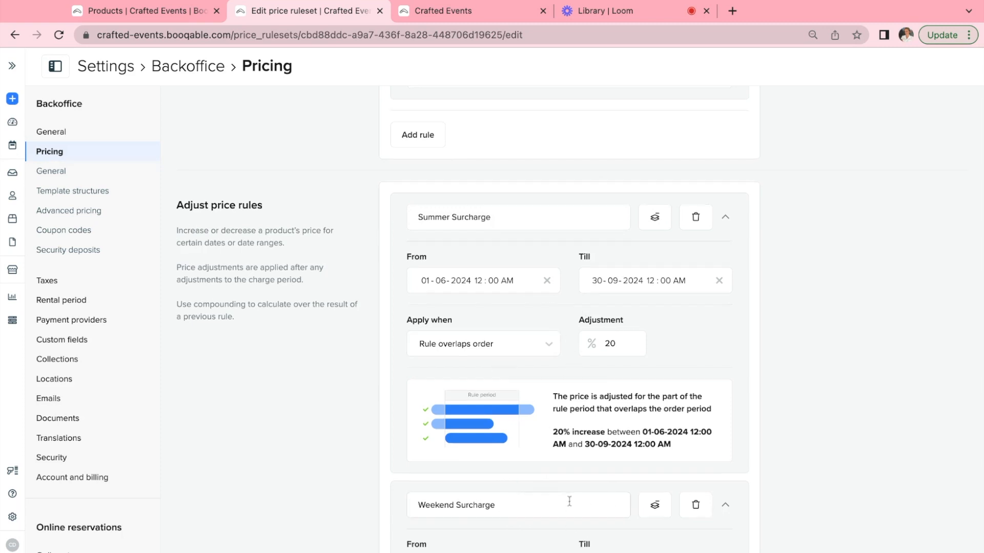
scroll(down, 3)
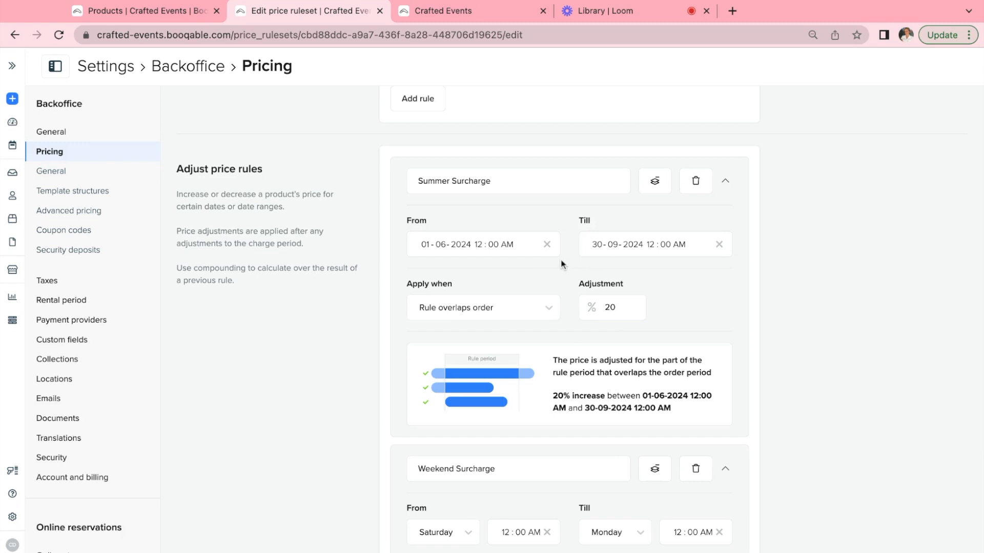
mouse_move(515, 517)
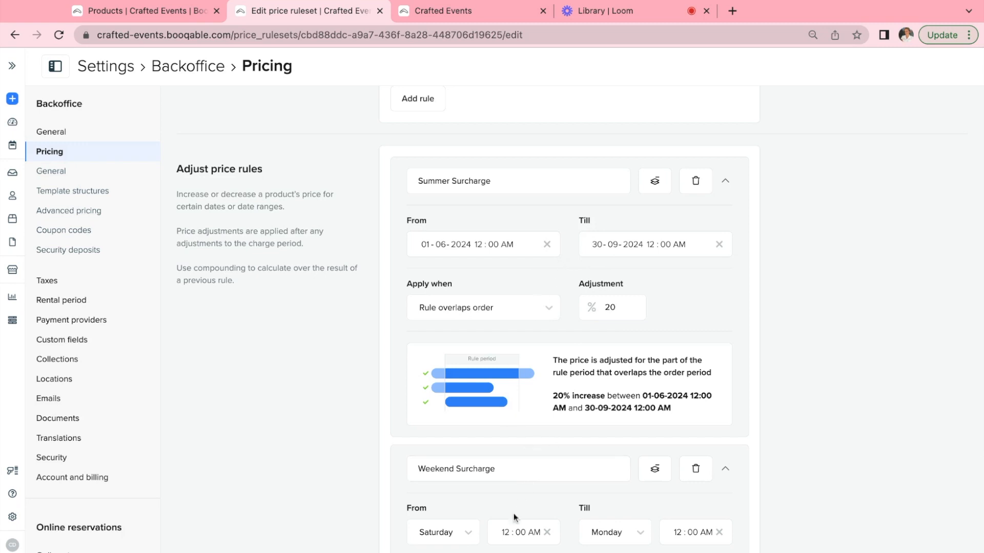
scroll(down, 3)
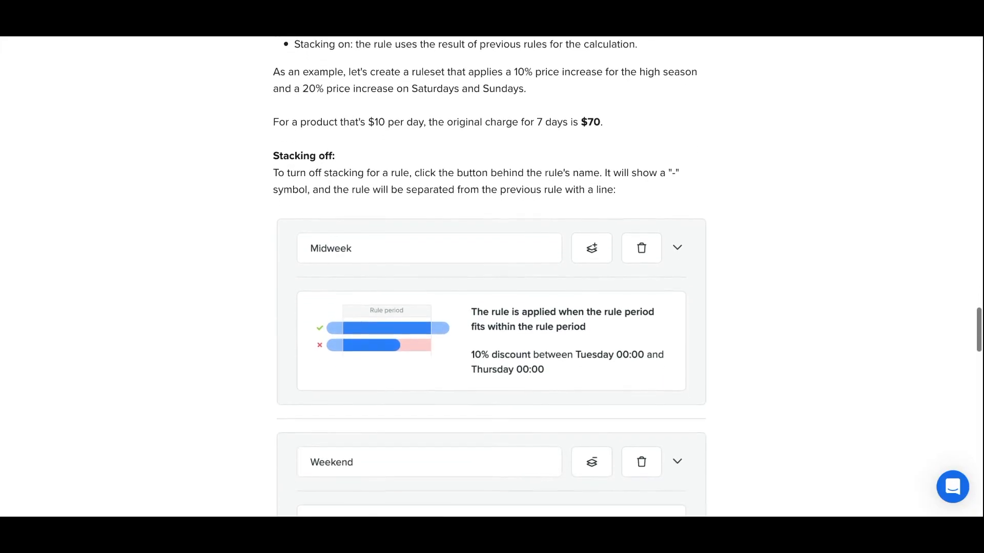
scroll(down, 3)
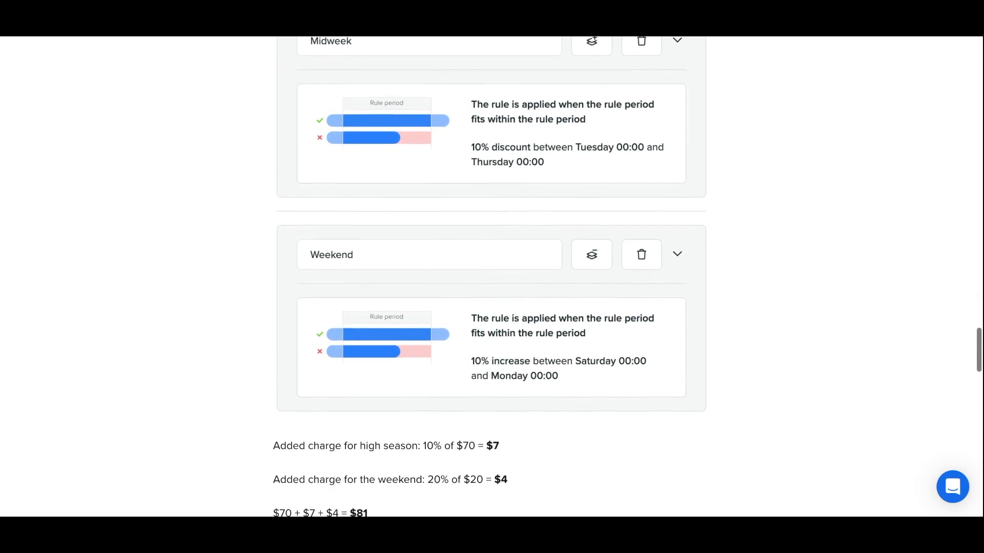
scroll(down, 3)
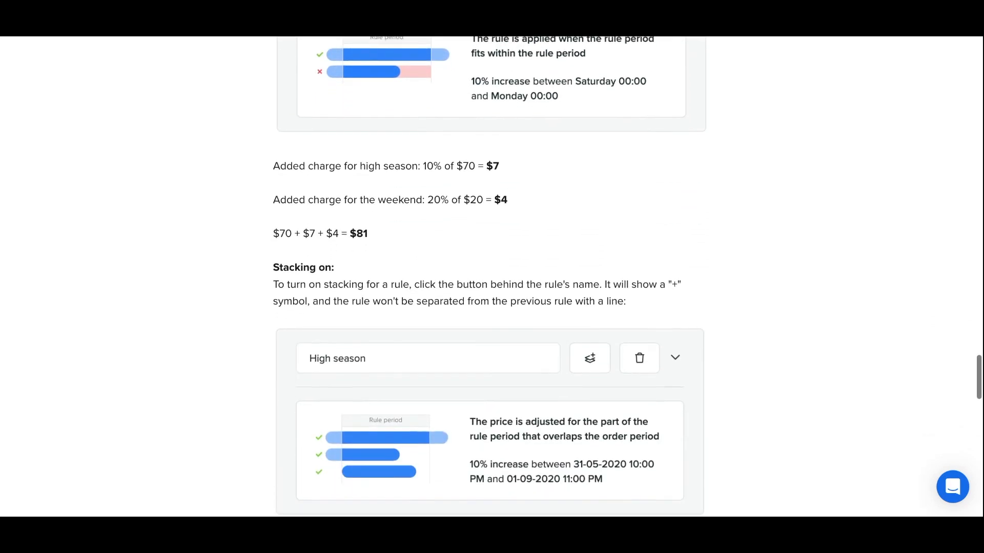
scroll(down, 3)
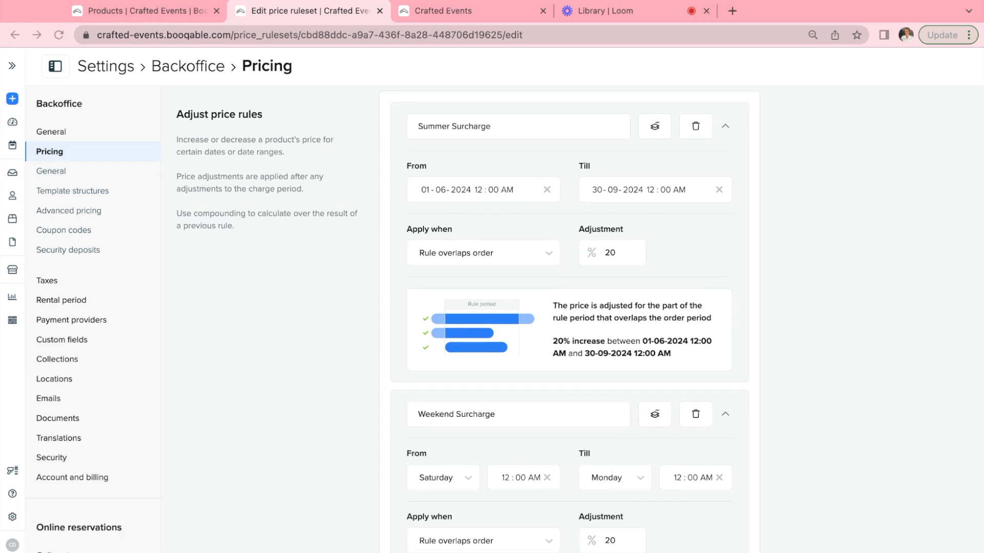
Step: Check the Glass Wedding Dining Table's Pricing ruleset options, currently set to none
click(149, 11)
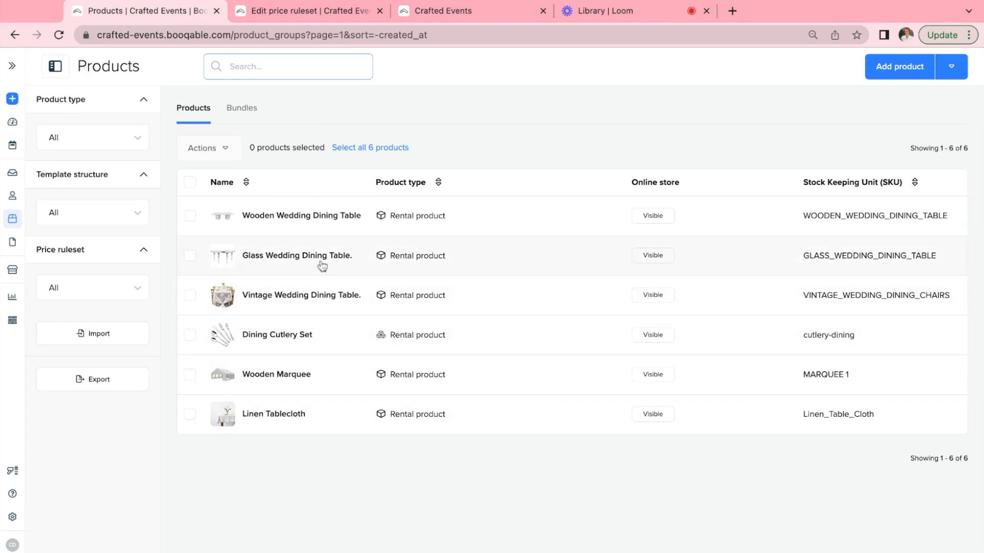
click(298, 255)
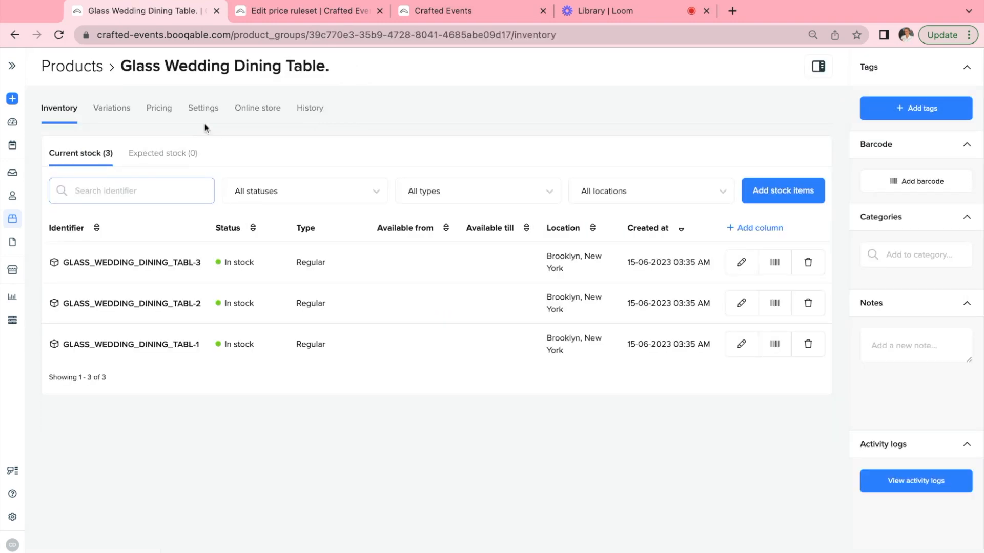
click(157, 108)
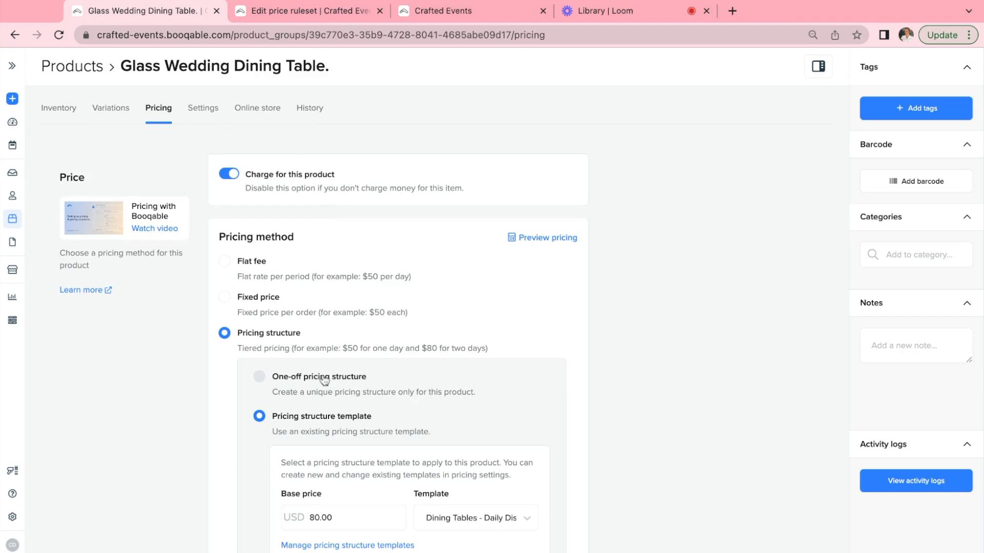
scroll(down, 3)
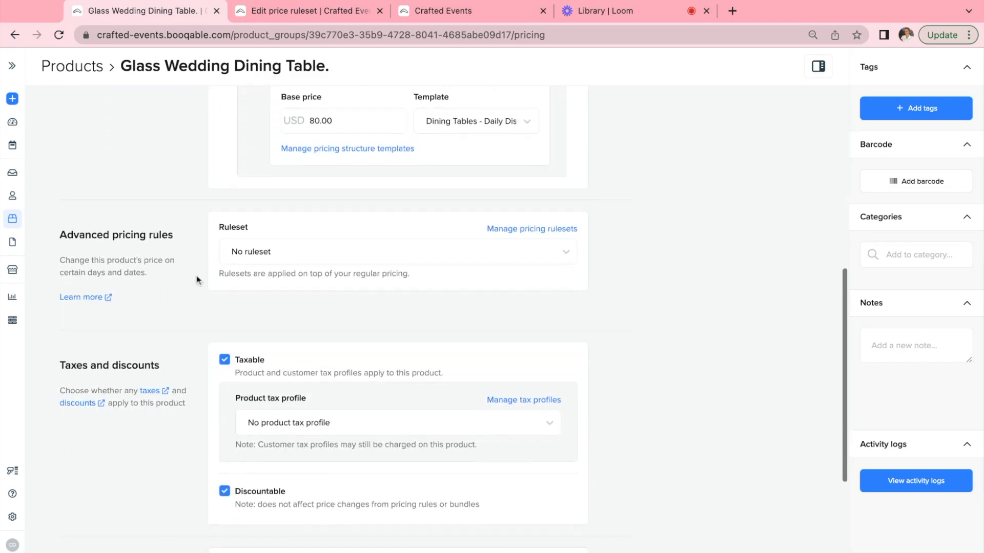
click(397, 252)
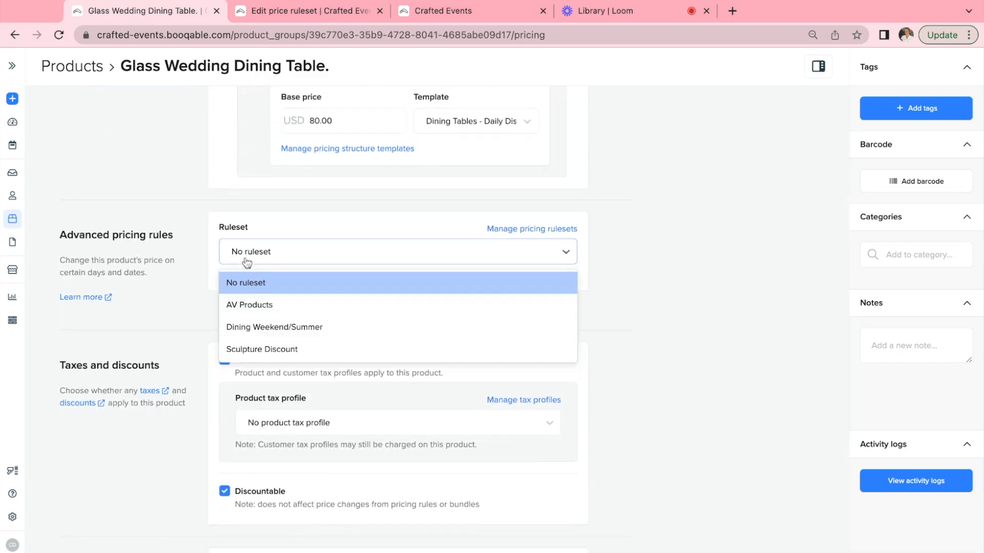
mouse_move(257, 330)
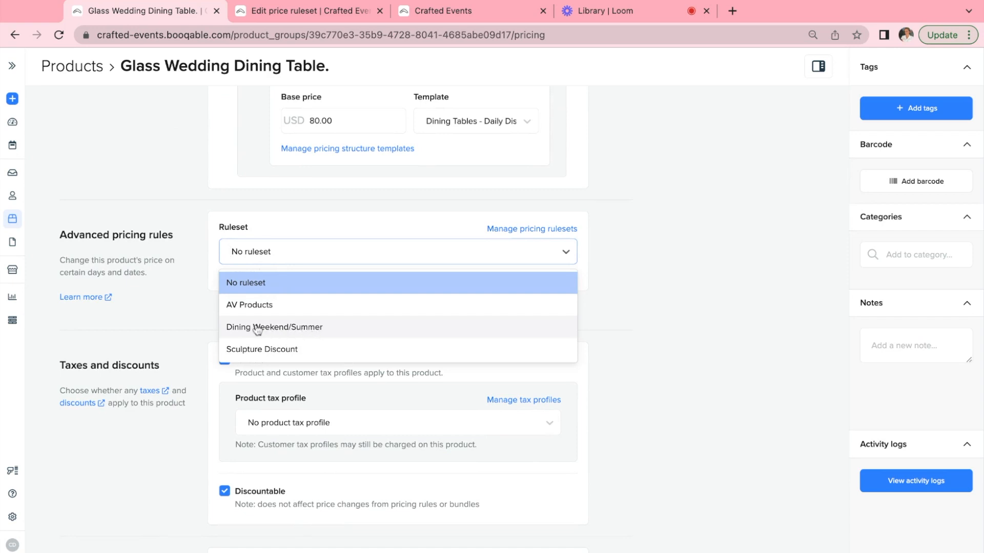
mouse_move(180, 209)
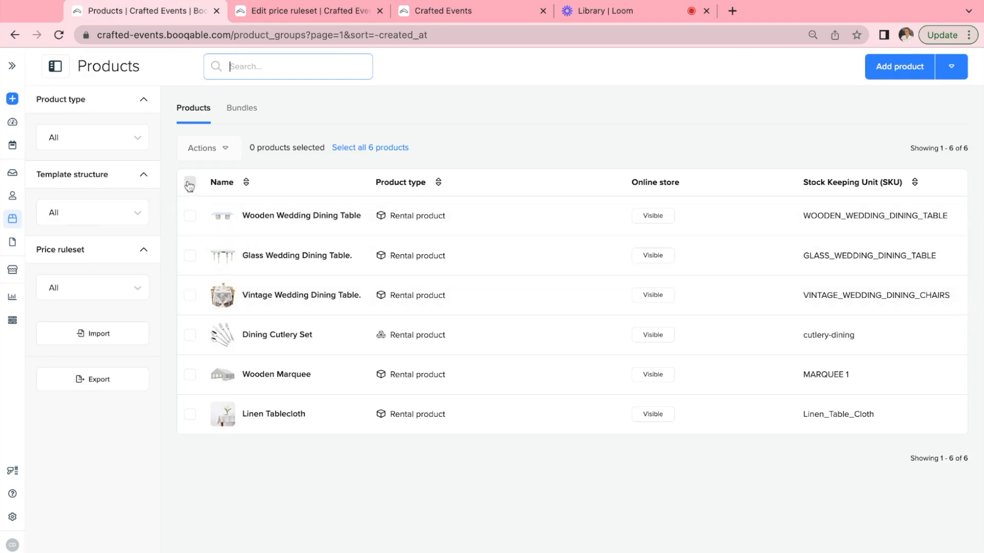
Step: Bulk-edit the four dining products with Advanced pricing rules ticked and rulesets listed
click(189, 182)
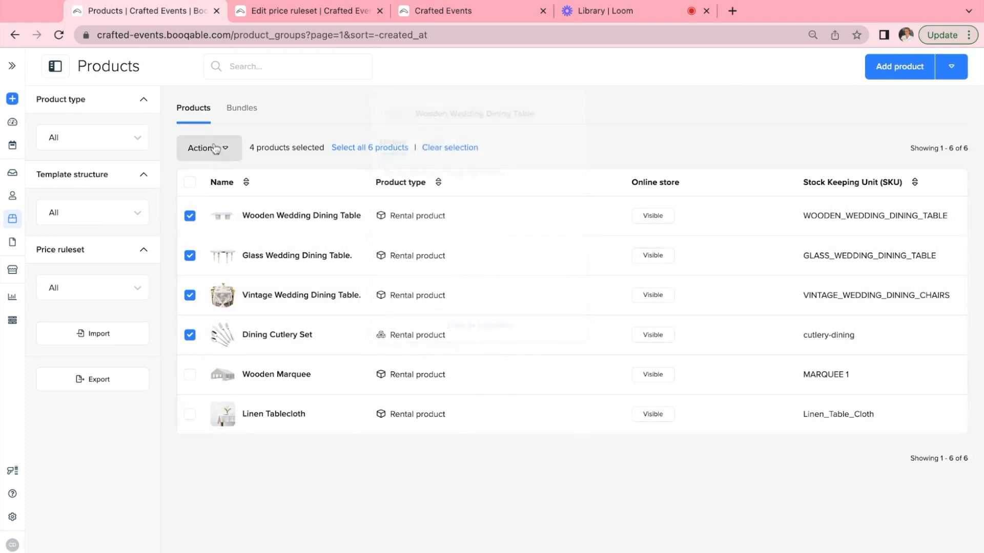
click(198, 180)
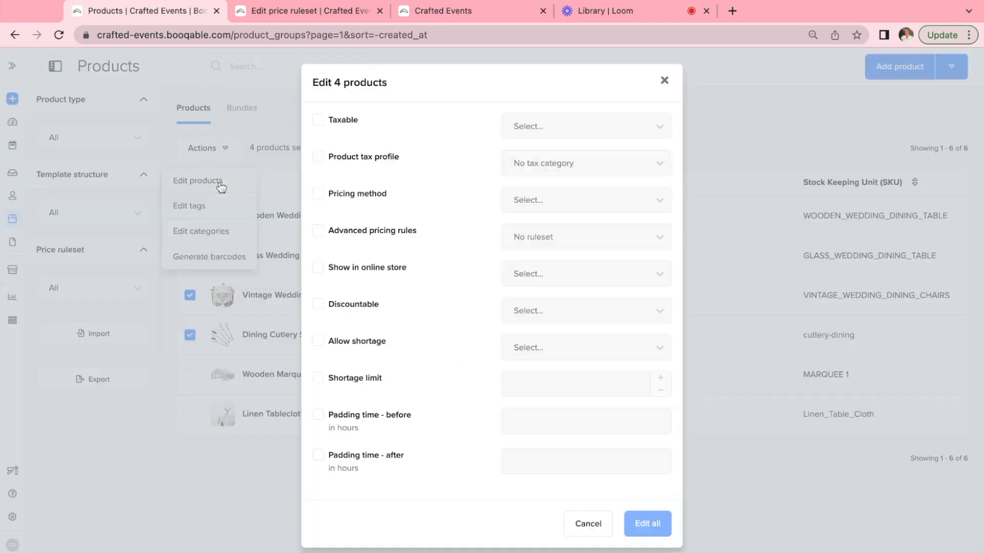
click(318, 231)
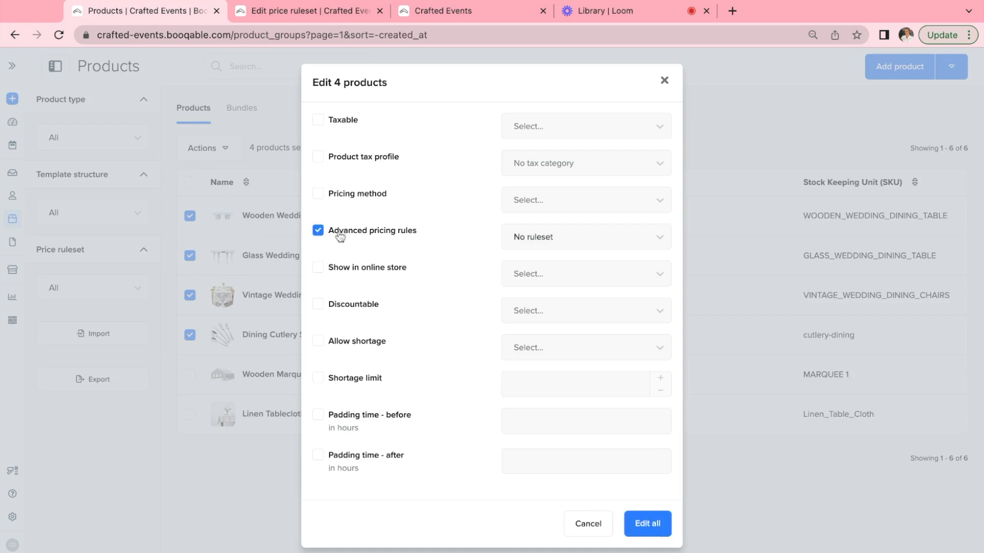
click(586, 237)
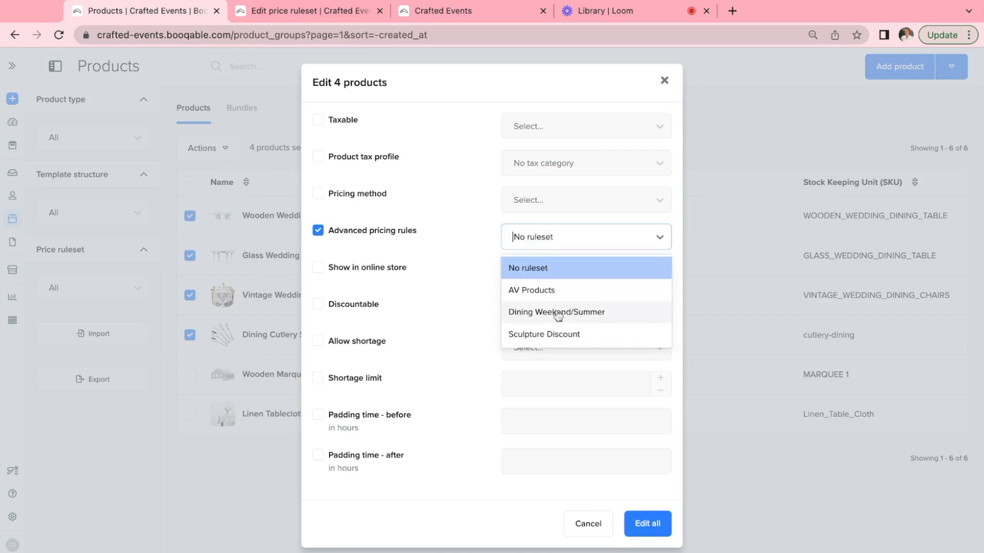